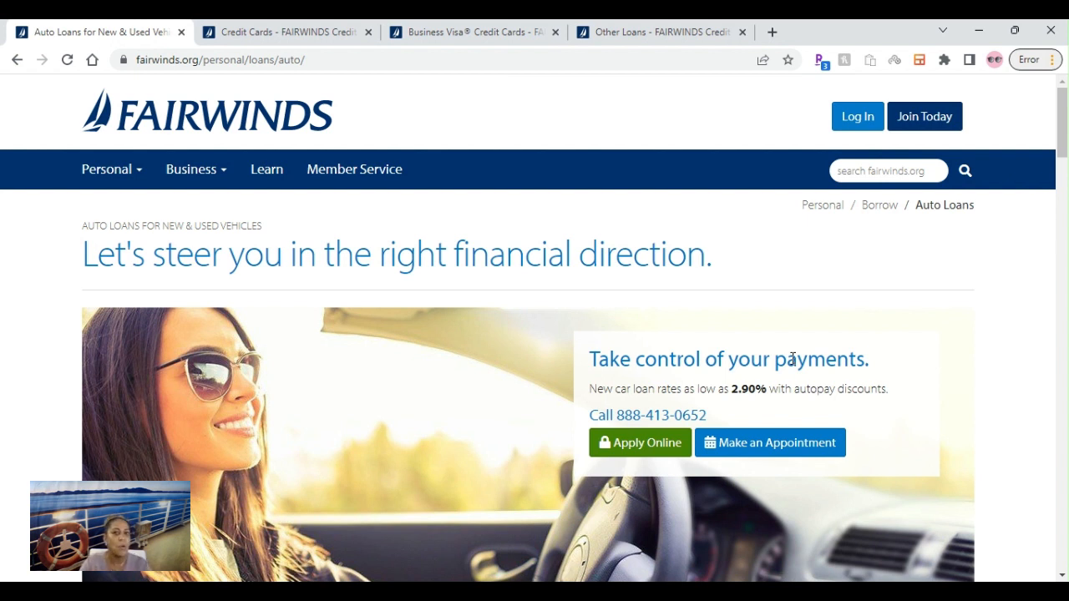
pyautogui.moveTo(696, 228)
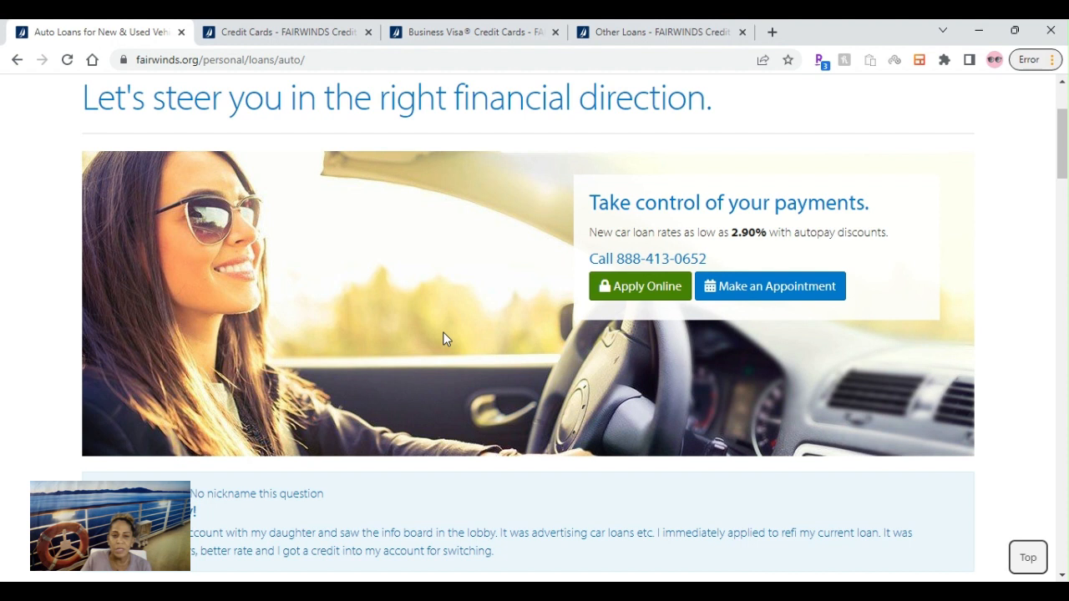
pyautogui.moveTo(474, 355)
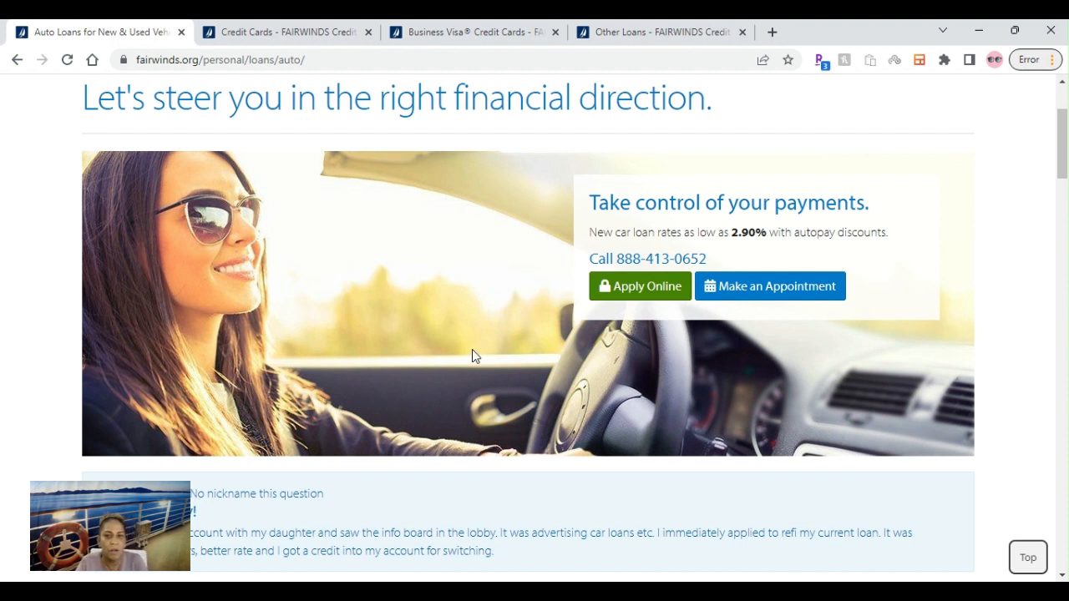
pyautogui.moveTo(497, 295)
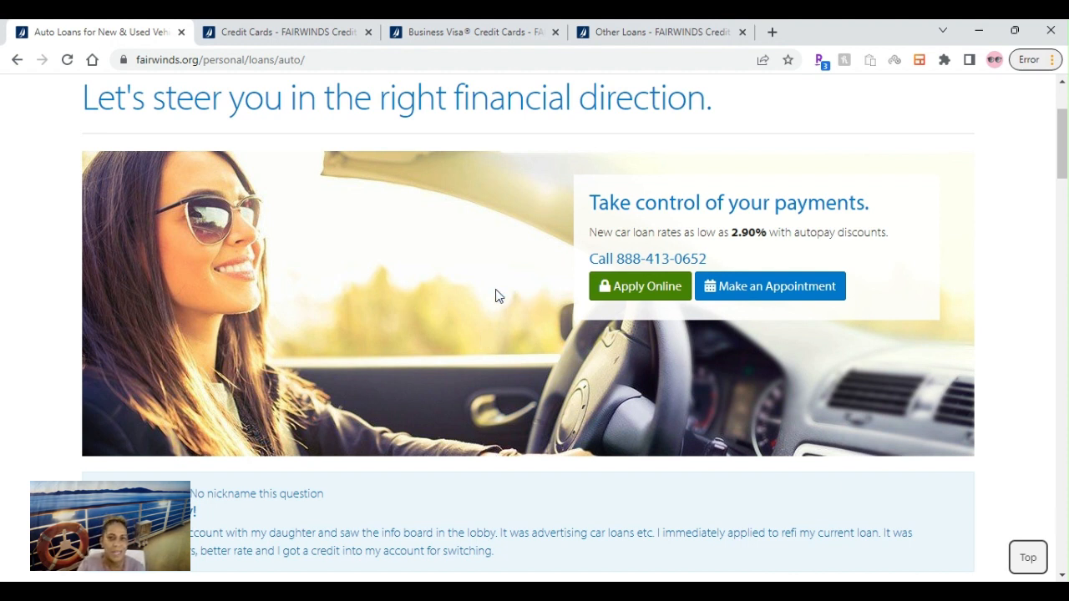
pyautogui.moveTo(768, 234)
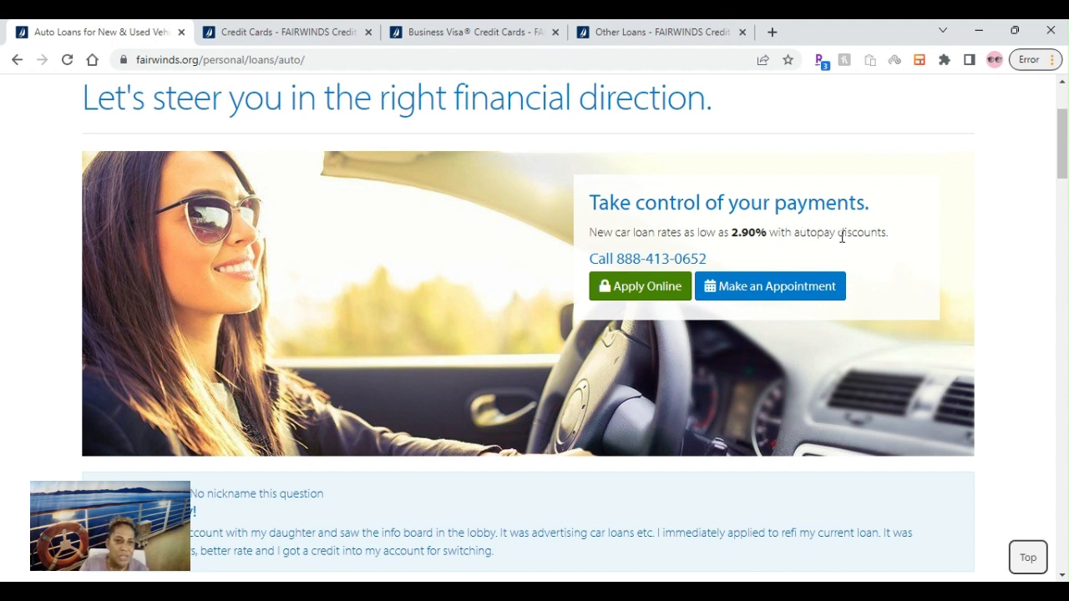
pyautogui.moveTo(846, 234)
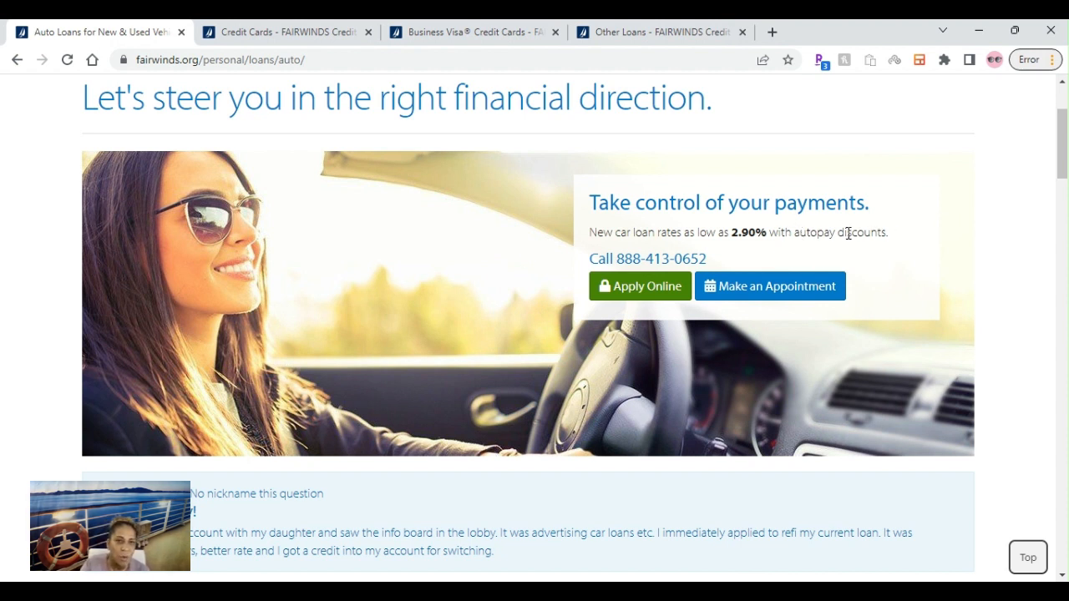
# Scroll past the review and $813 savings box to the new and used car APR table for 36–72 month terms.
pyautogui.scroll(-3)
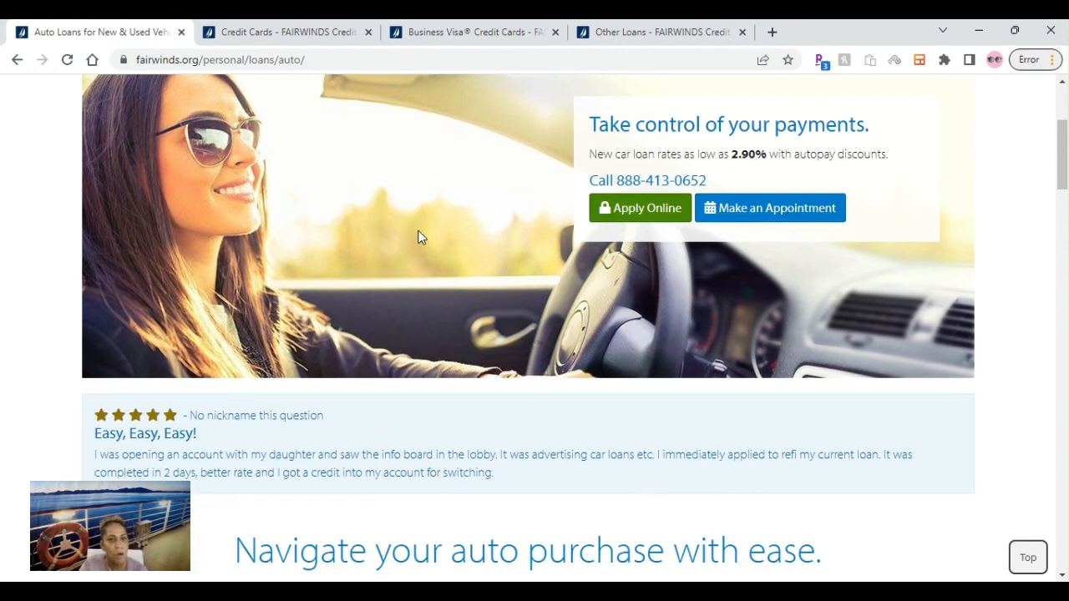
pyautogui.scroll(-3)
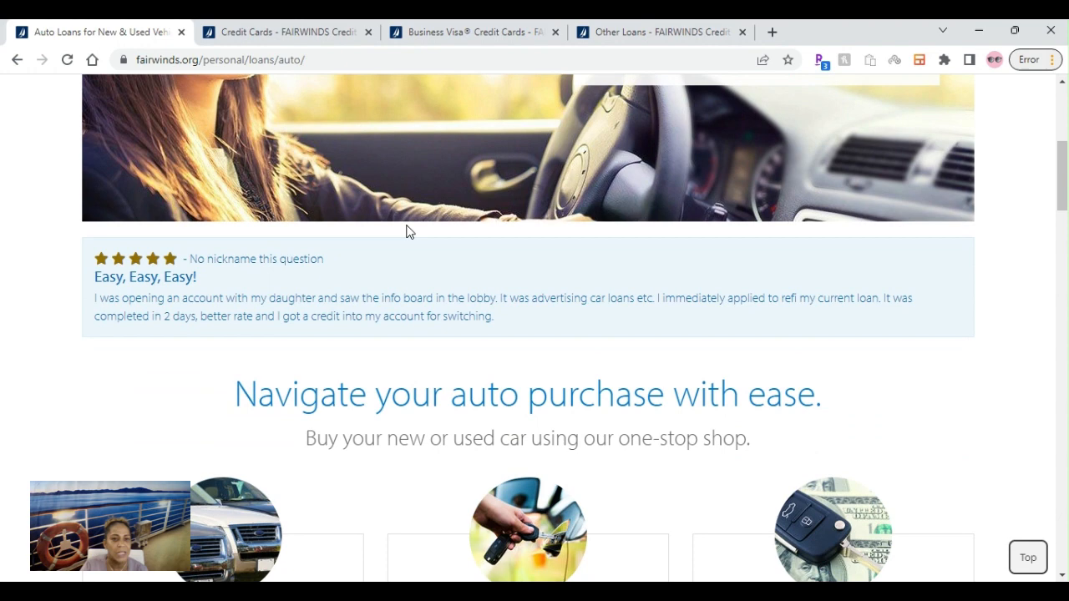
pyautogui.scroll(-3)
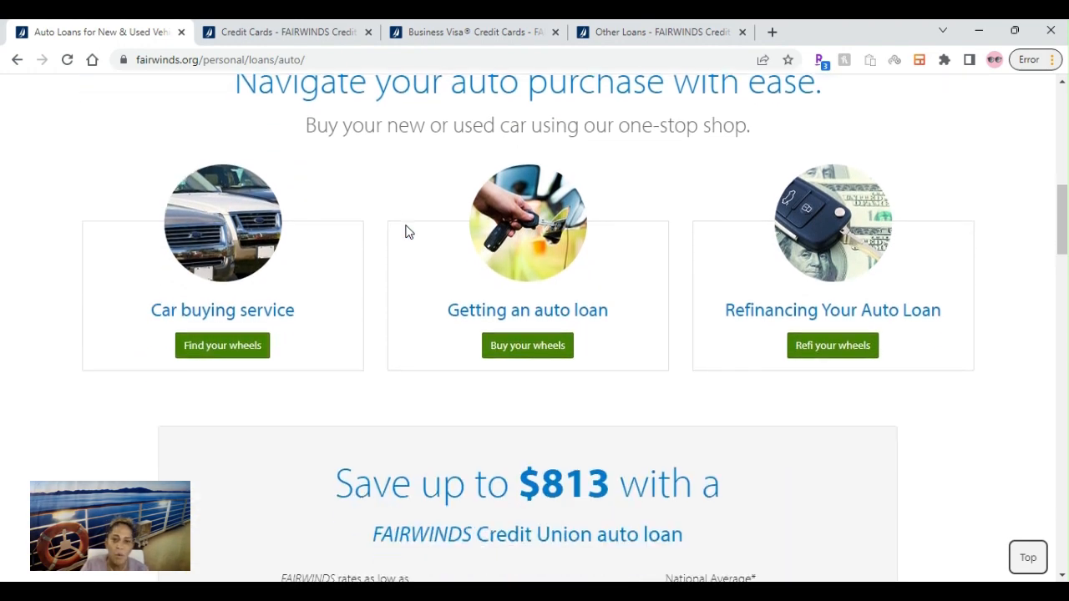
pyautogui.scroll(-3)
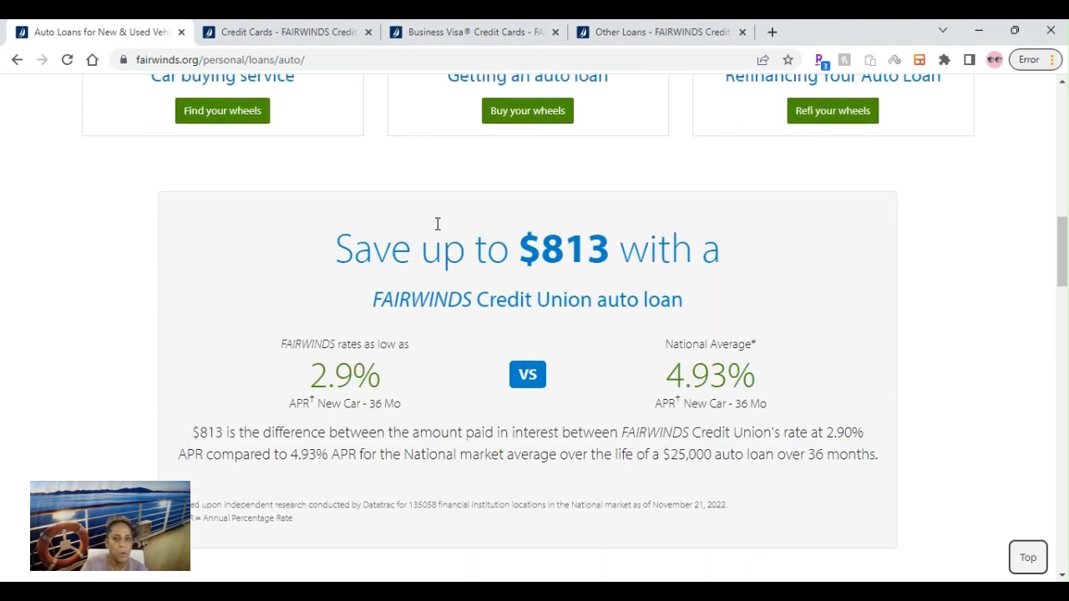
pyautogui.scroll(-3)
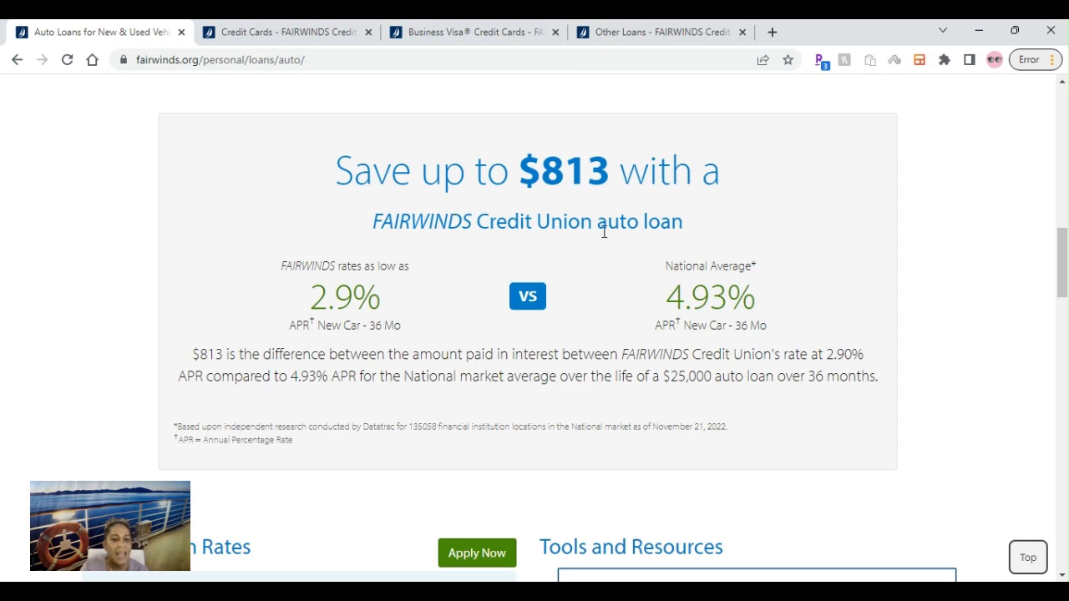
pyautogui.scroll(-3)
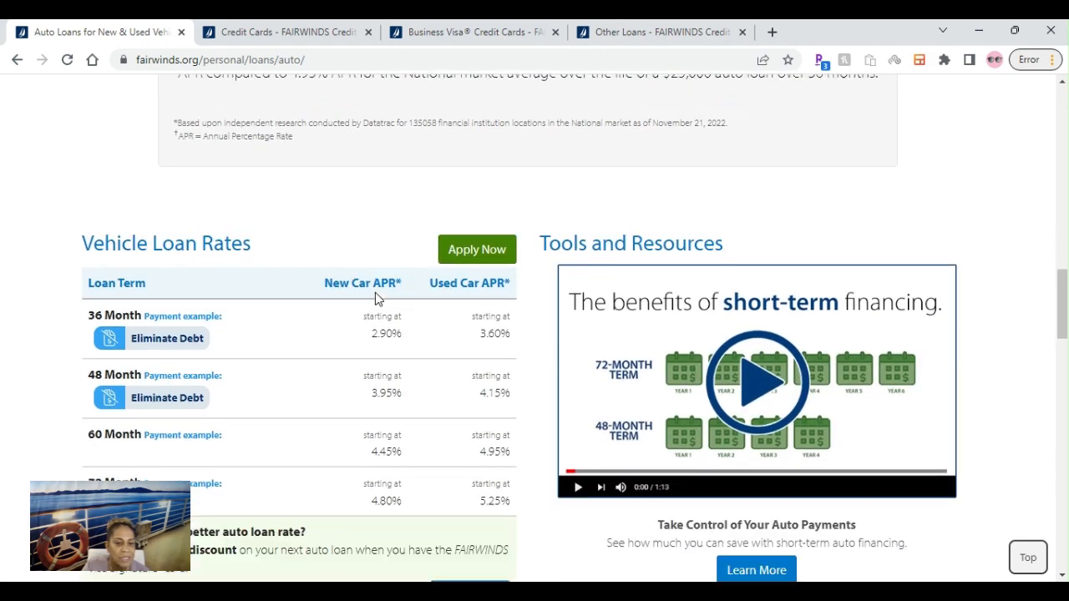
pyautogui.scroll(-3)
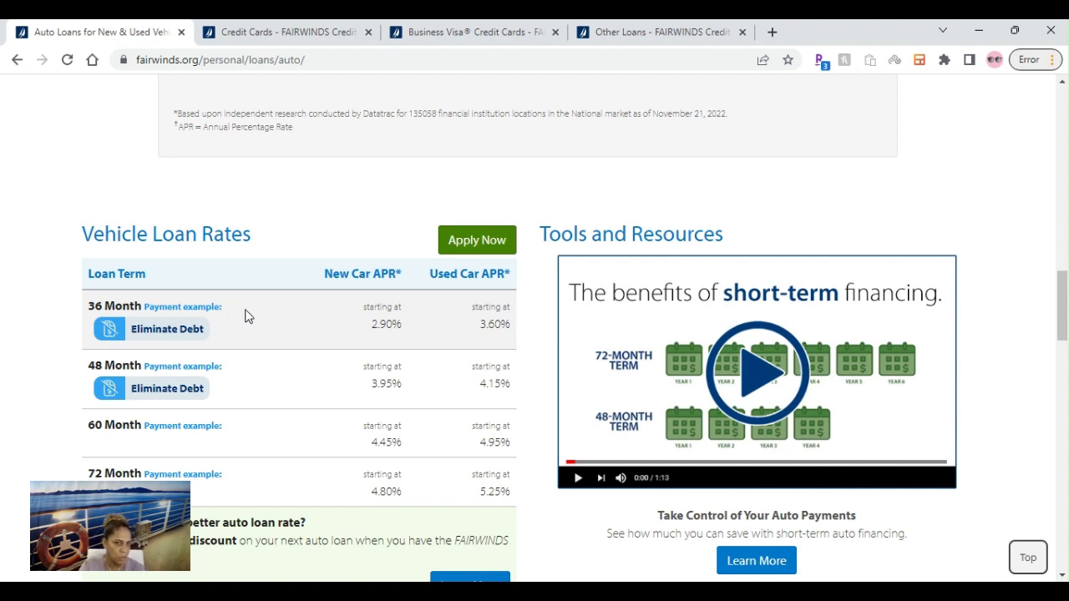
pyautogui.moveTo(357, 303)
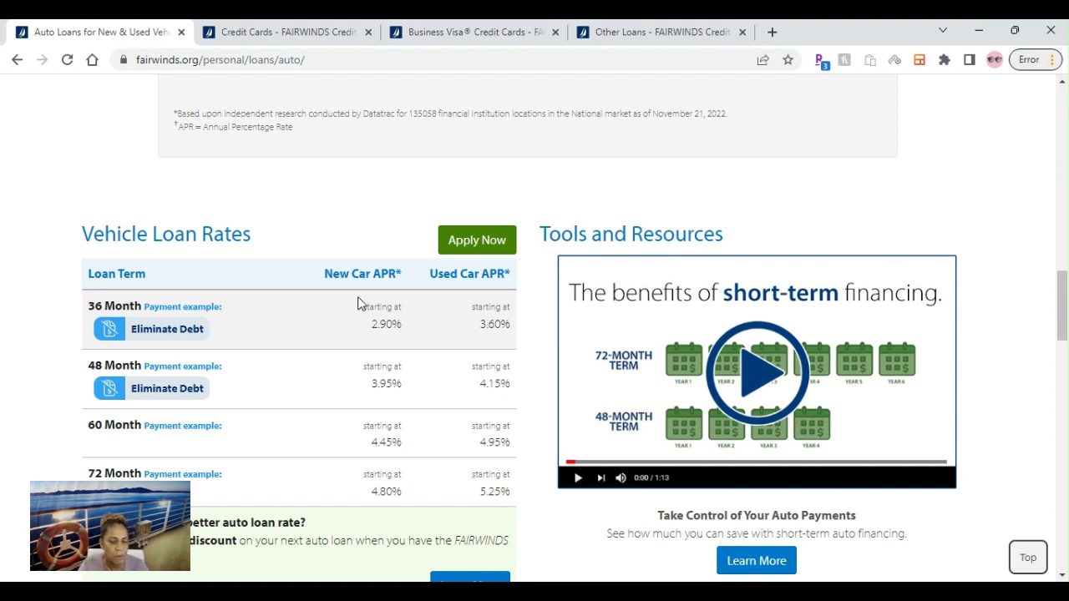
pyautogui.moveTo(402, 340)
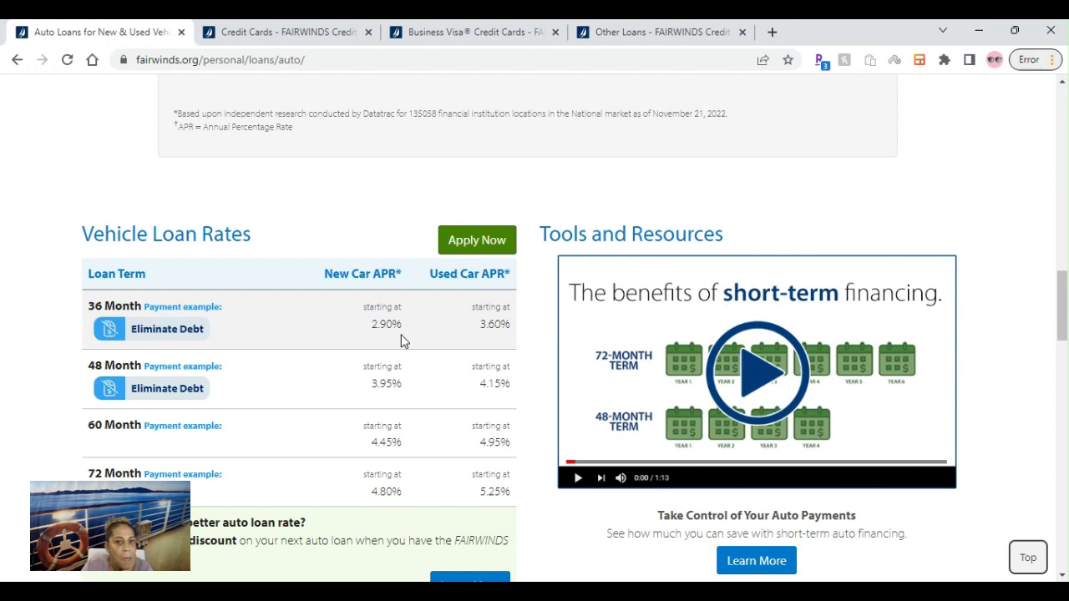
pyautogui.moveTo(485, 340)
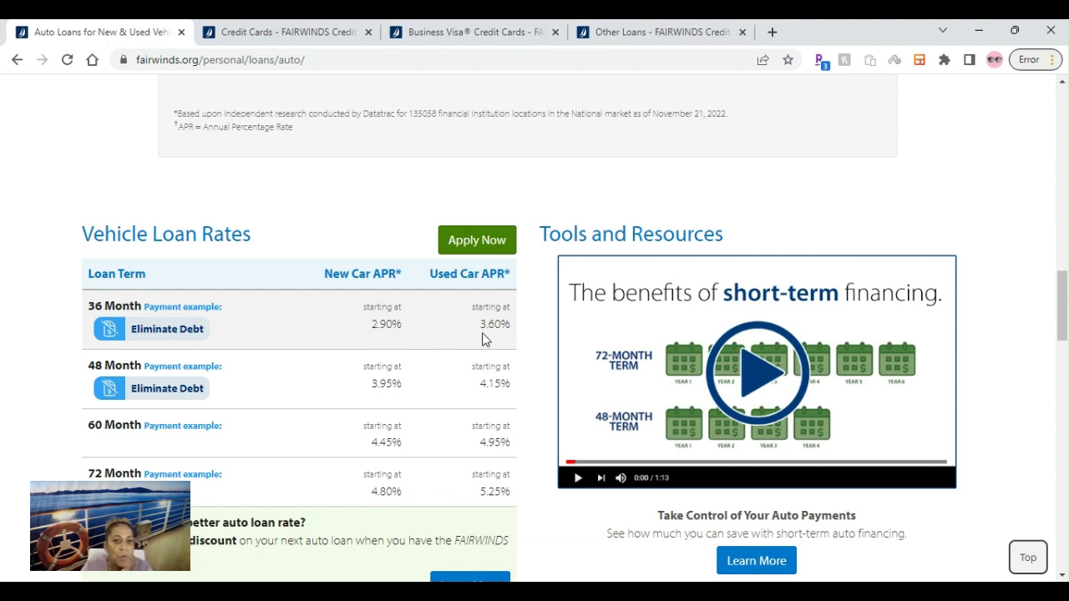
pyautogui.moveTo(493, 324)
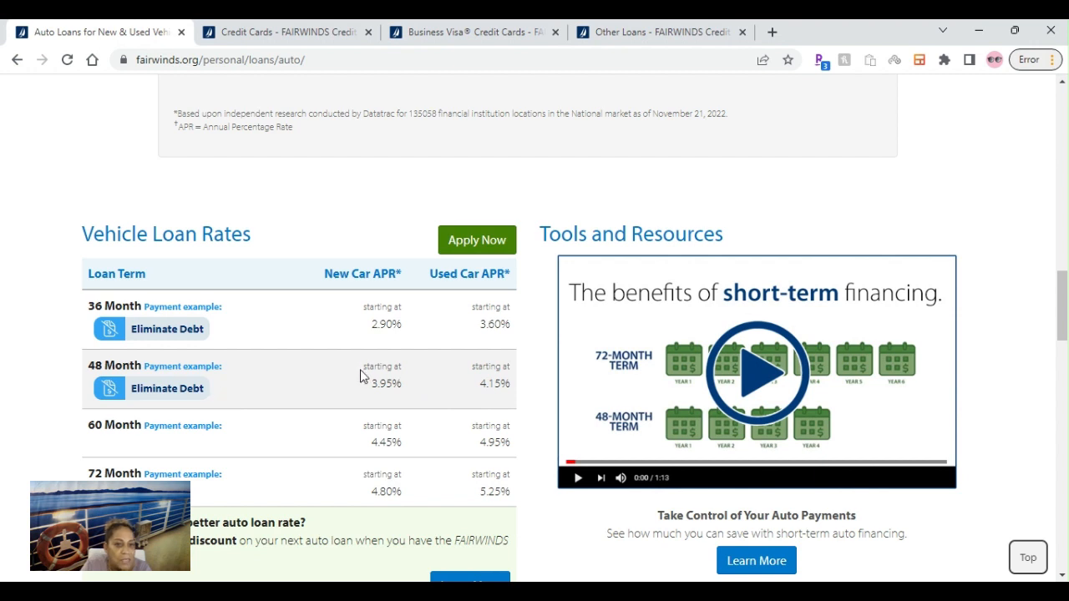
pyautogui.moveTo(457, 381)
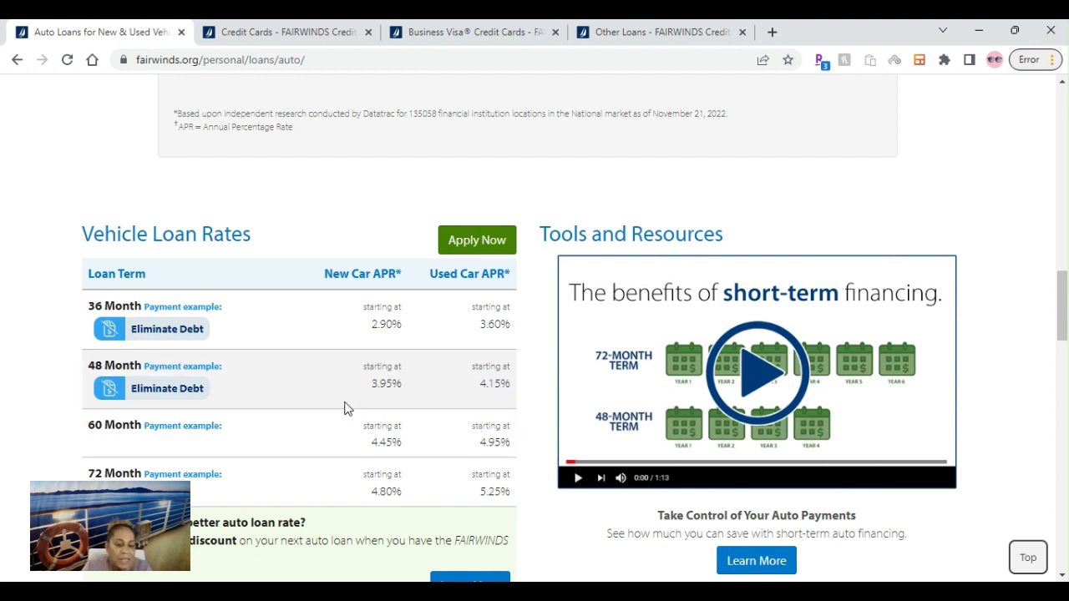
pyautogui.scroll(-3)
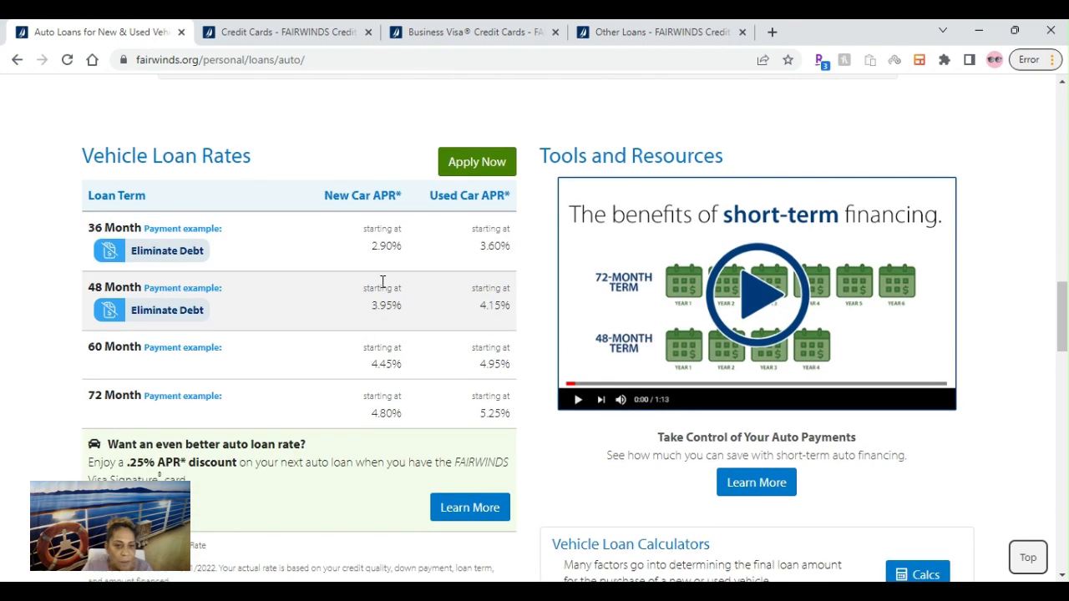
# Review the 2.9% versus 4.93% rate comparison, then switch to the personal Credit Cards page.
pyautogui.scroll(-3)
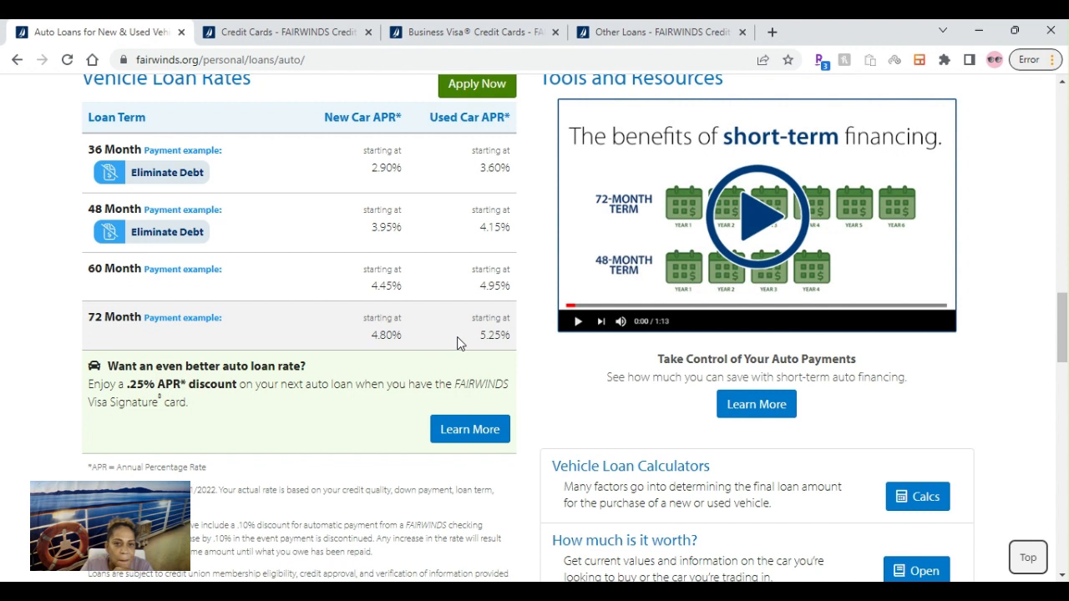
pyautogui.moveTo(500, 309)
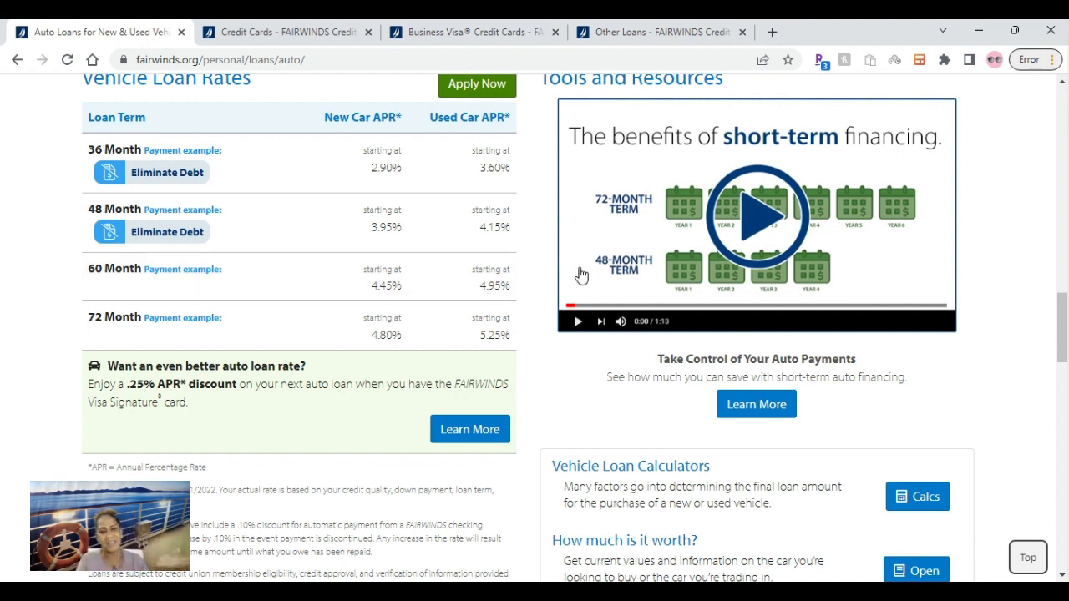
pyautogui.moveTo(658, 215)
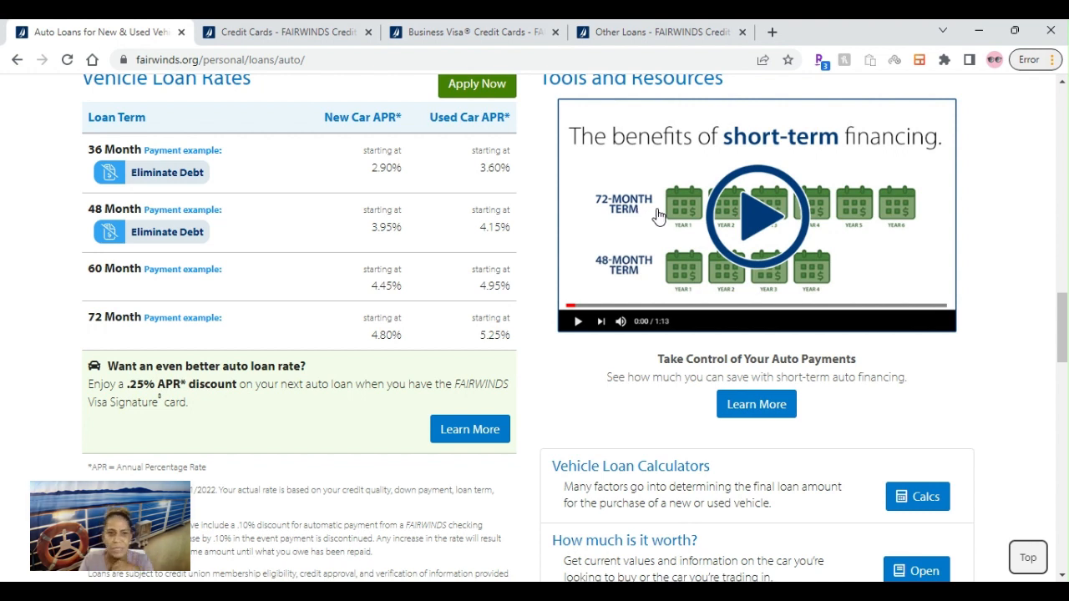
pyautogui.moveTo(371, 368)
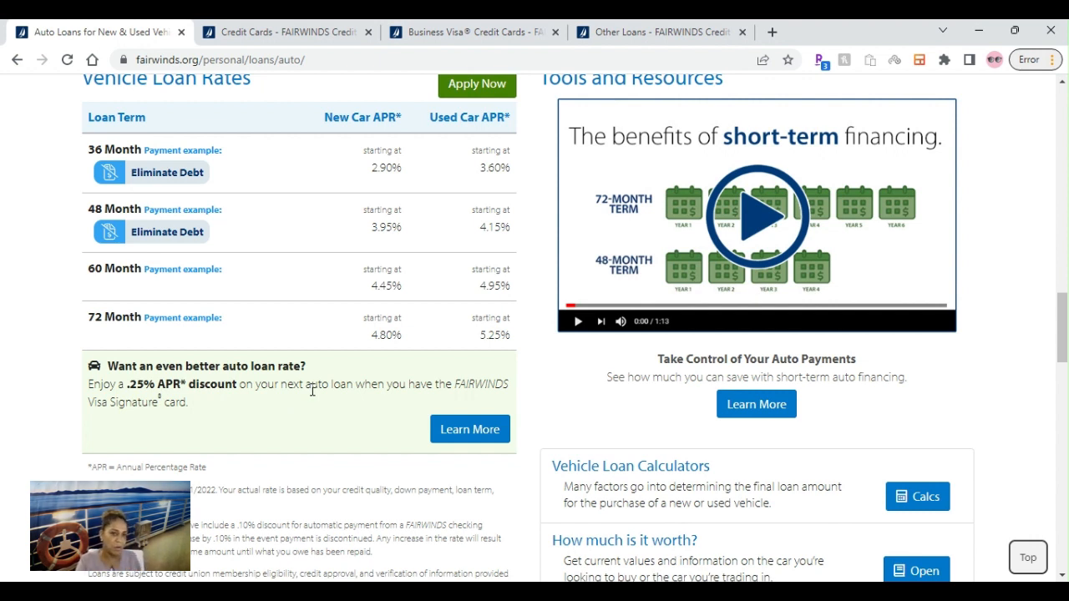
pyautogui.moveTo(208, 433)
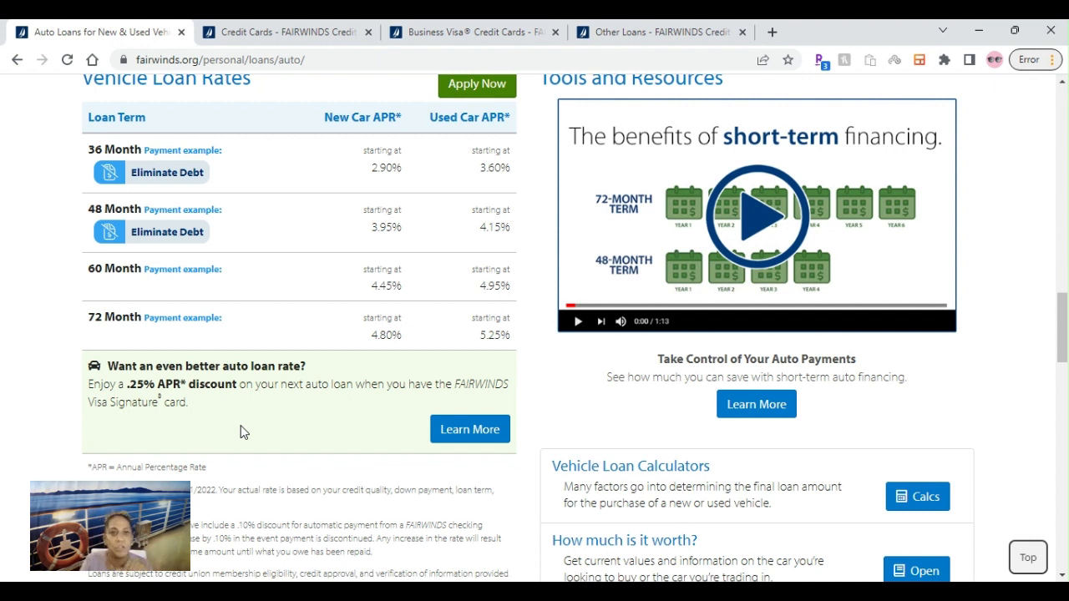
pyautogui.moveTo(268, 442)
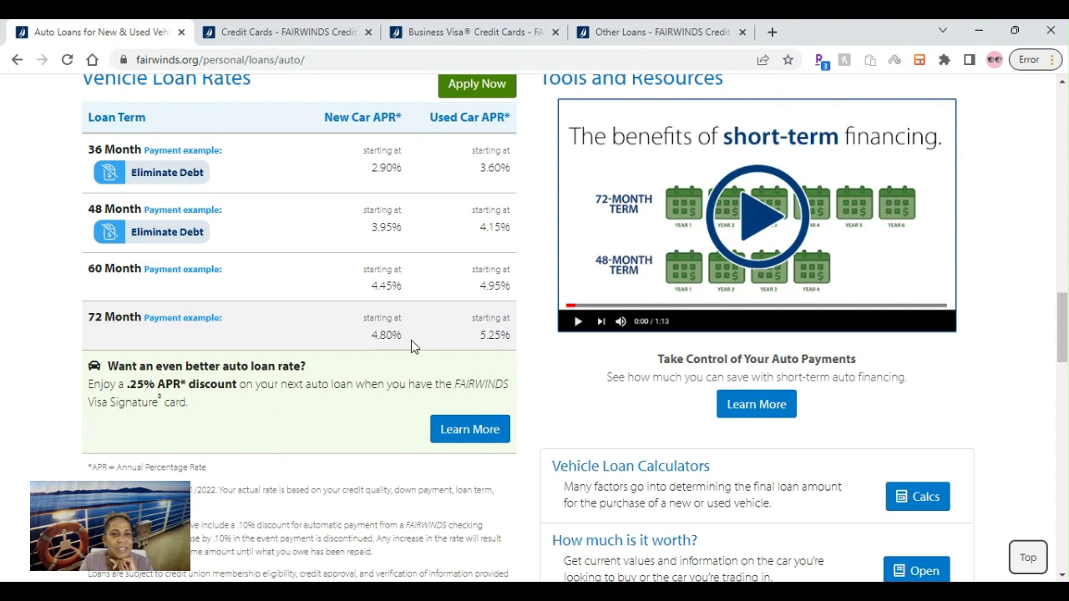
pyautogui.scroll(3)
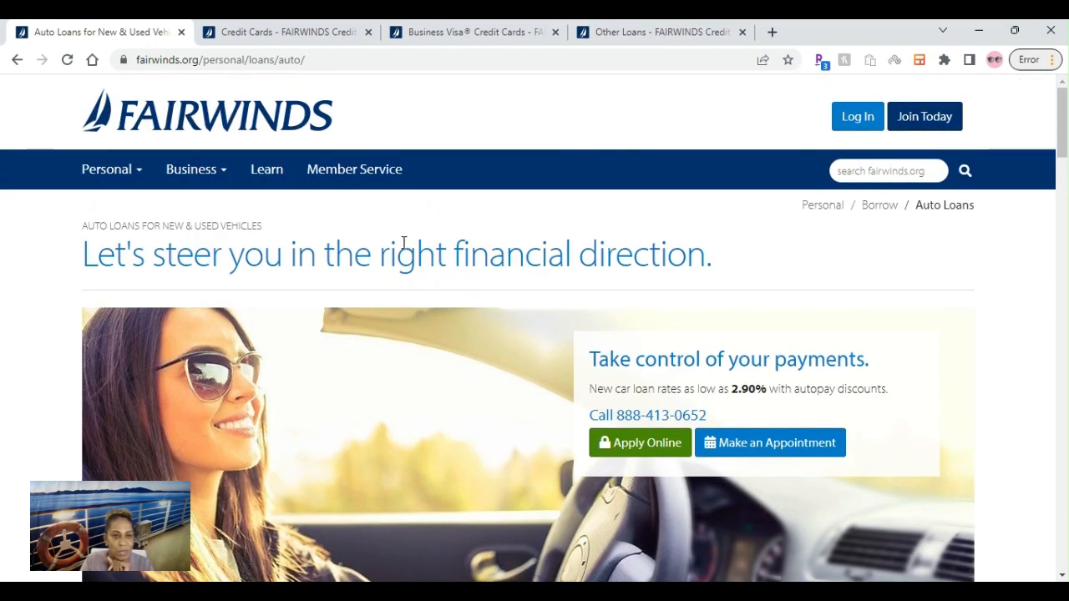
pyautogui.scroll(-3)
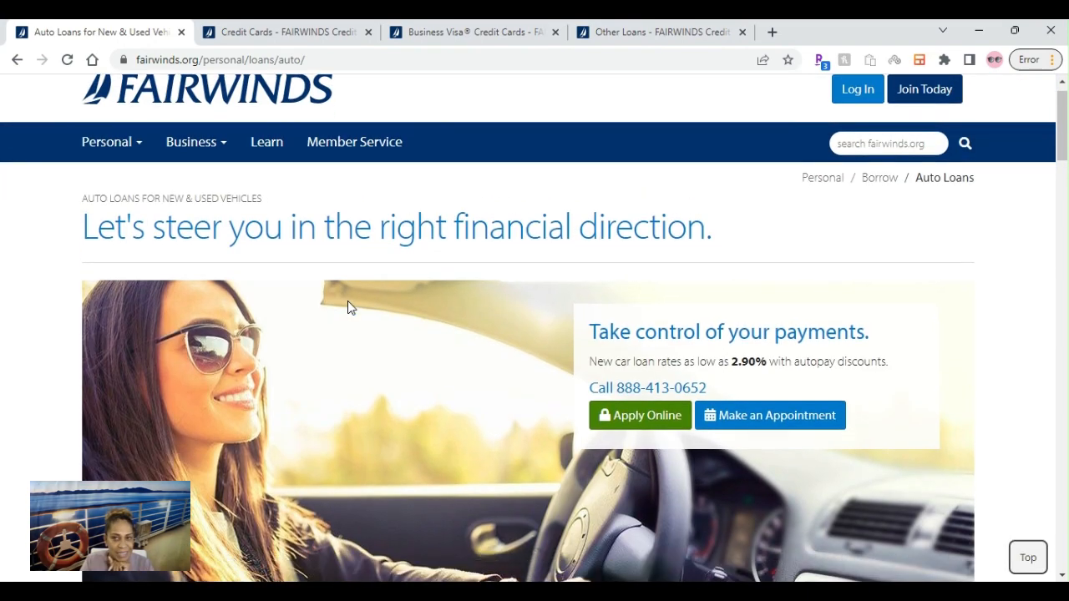
pyautogui.scroll(-3)
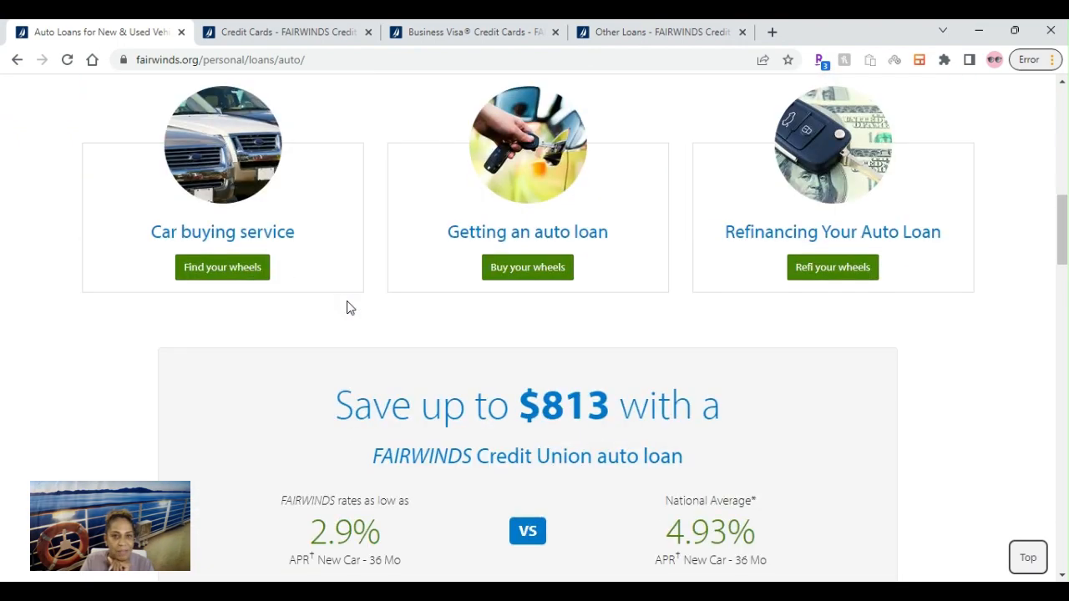
pyautogui.scroll(3)
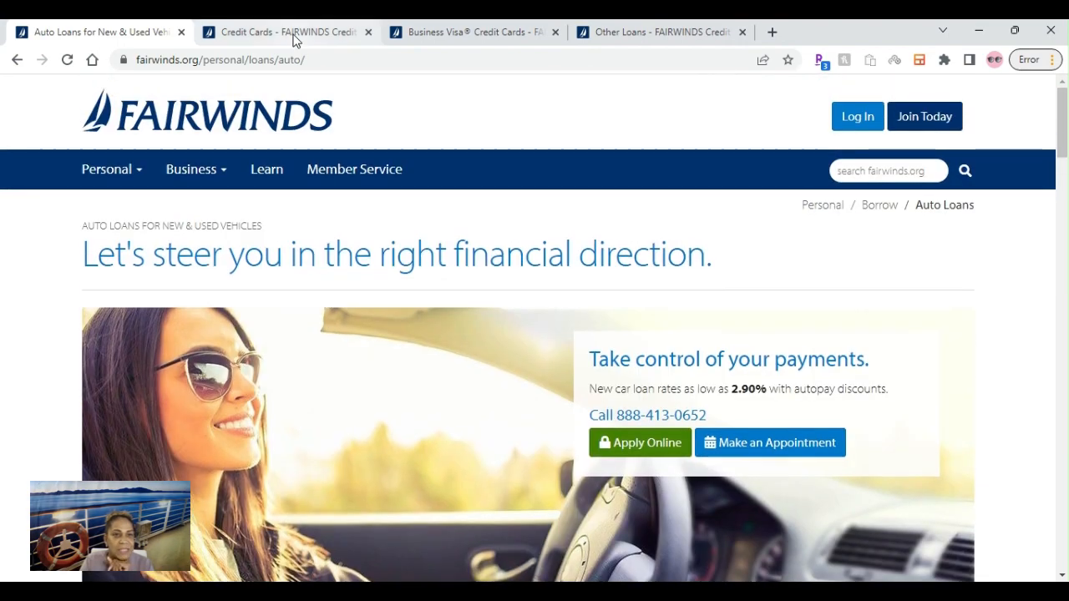
pyautogui.click(289, 32)
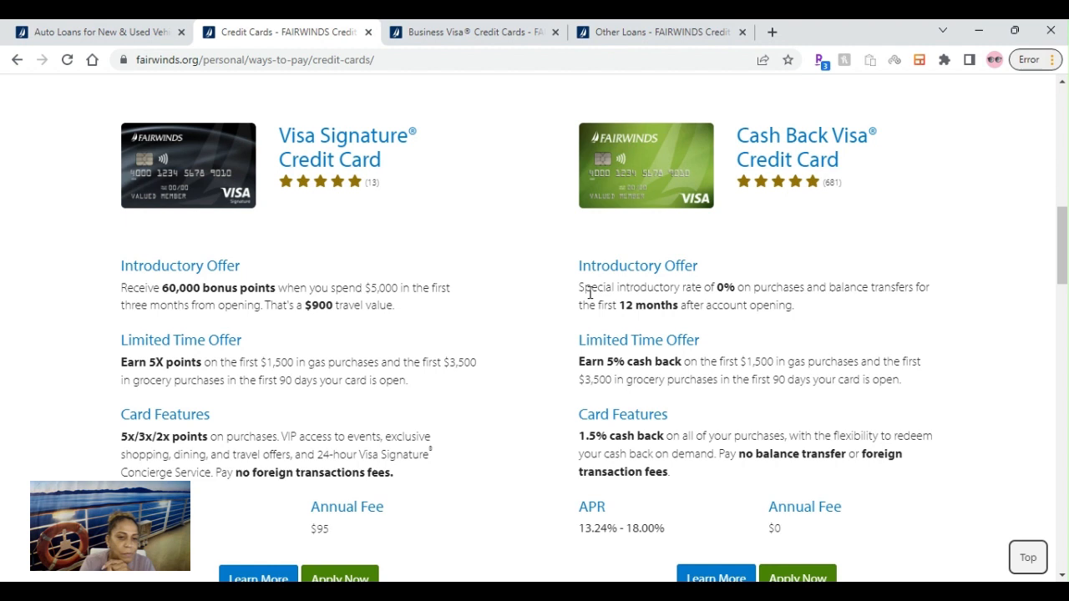
pyautogui.moveTo(582, 338)
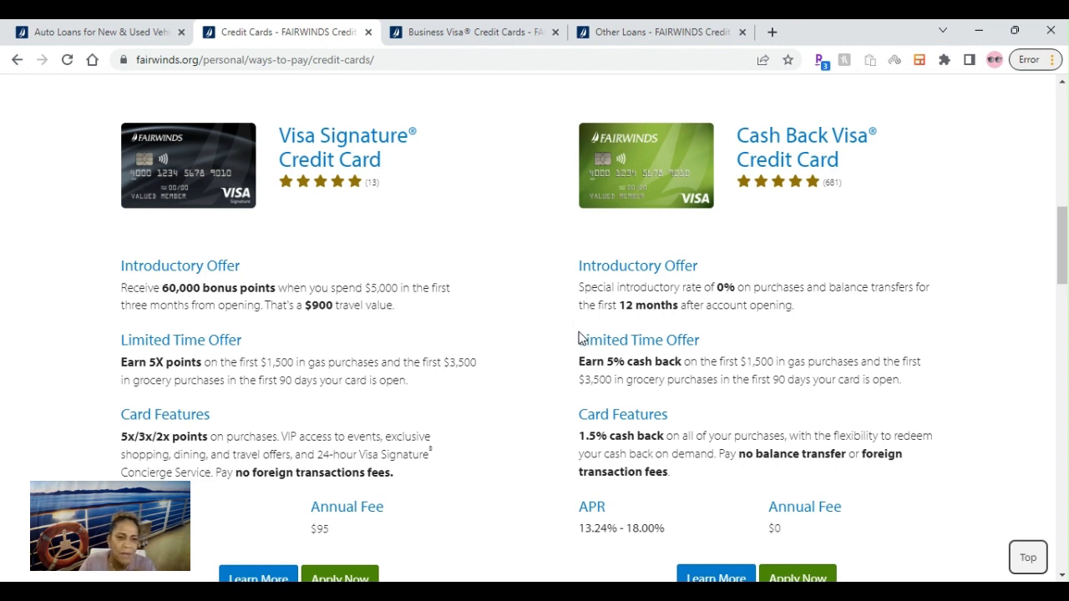
pyautogui.moveTo(499, 379)
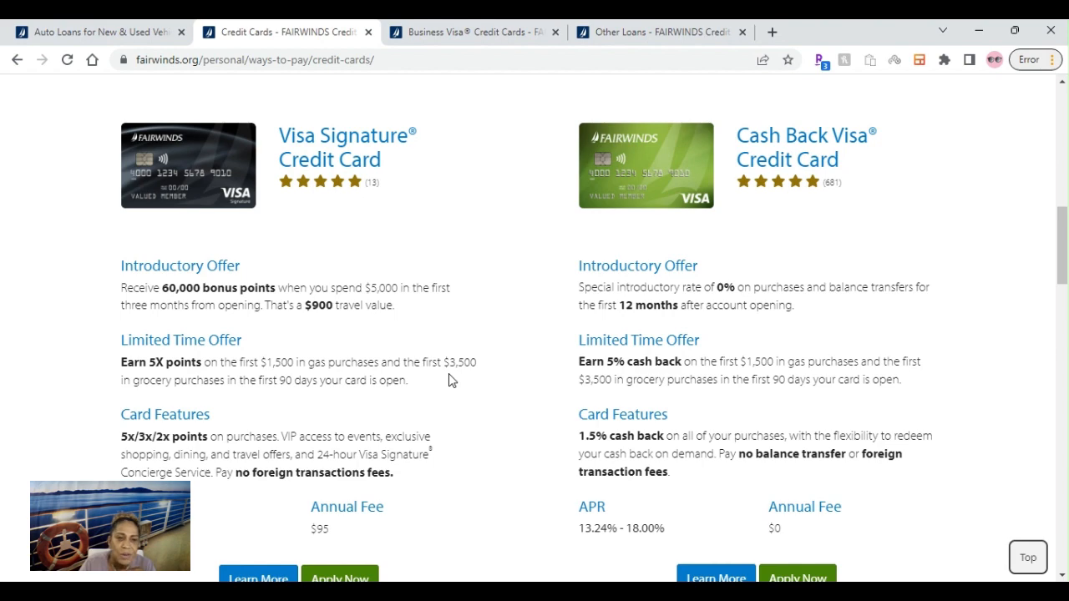
# Scroll to the Visa Signature 18.00% APR and Cash Back Visa 13.24%–18.00% APR listings.
pyautogui.scroll(-3)
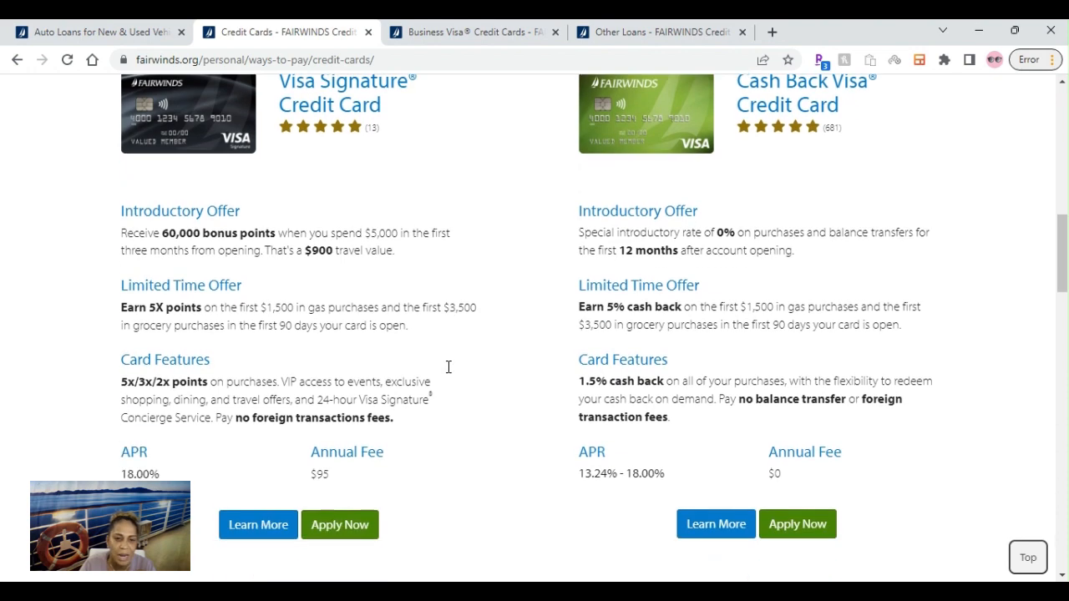
pyautogui.scroll(-3)
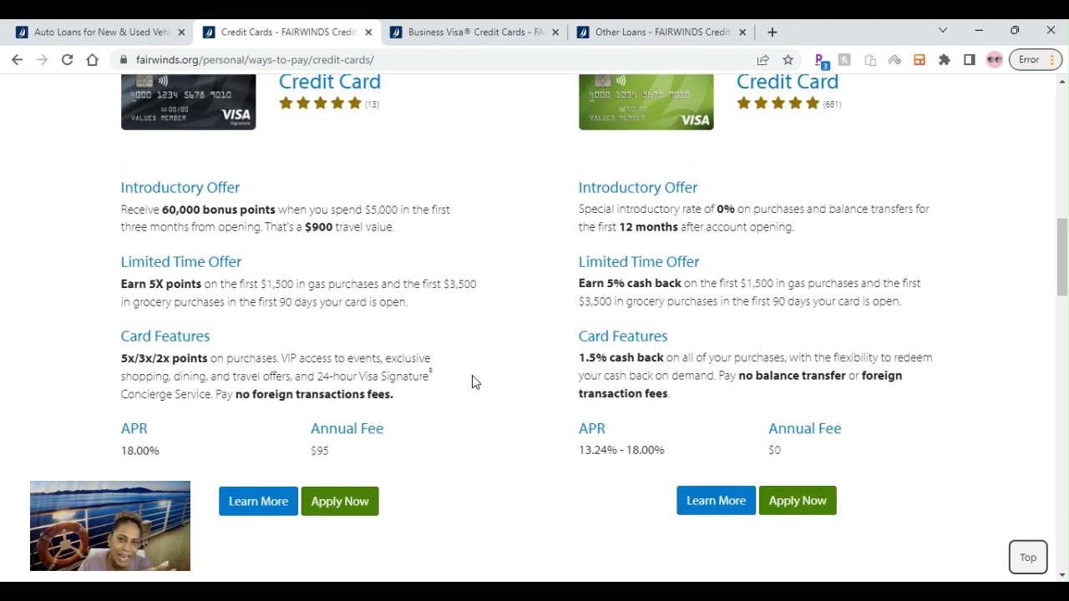
pyautogui.moveTo(828, 342)
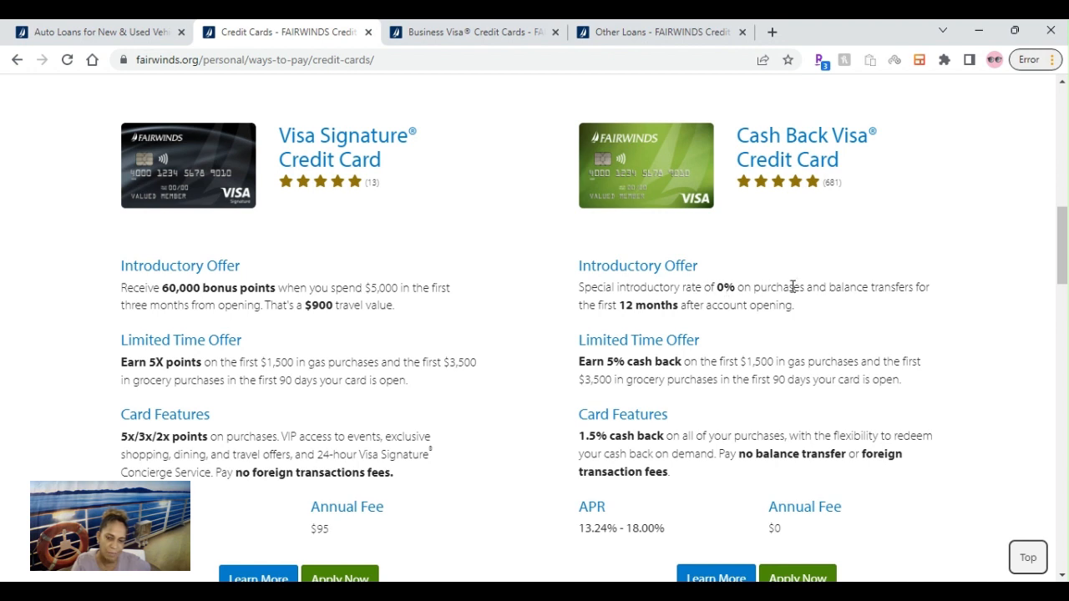
pyautogui.moveTo(725, 282)
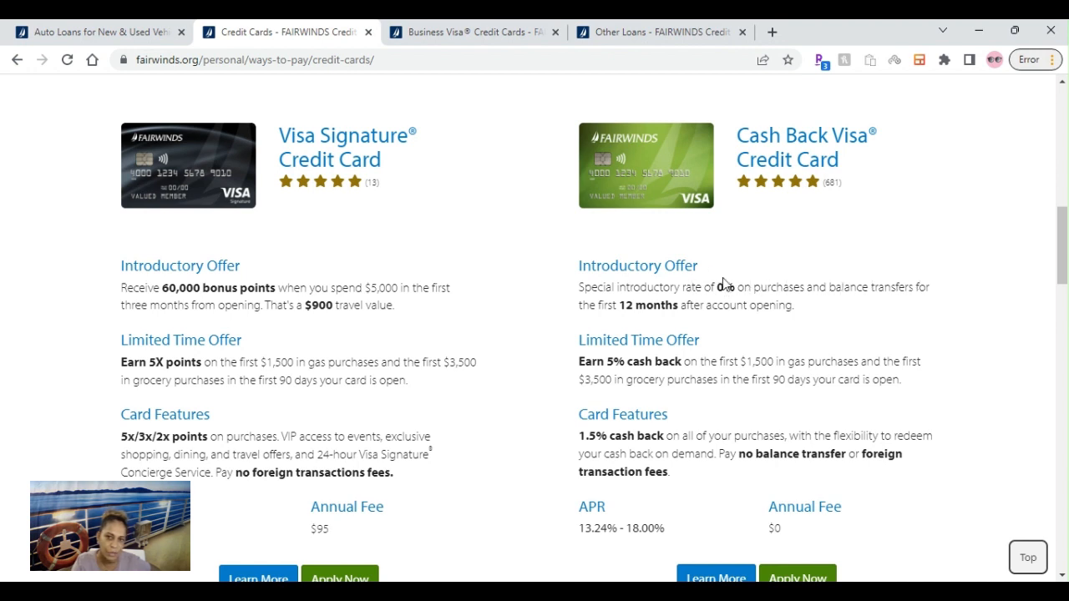
# Highlight the Cash Back Visa 0% introductory offer text and scroll through its fee-free features.
pyautogui.moveTo(578, 286); pyautogui.dragTo(794, 305)
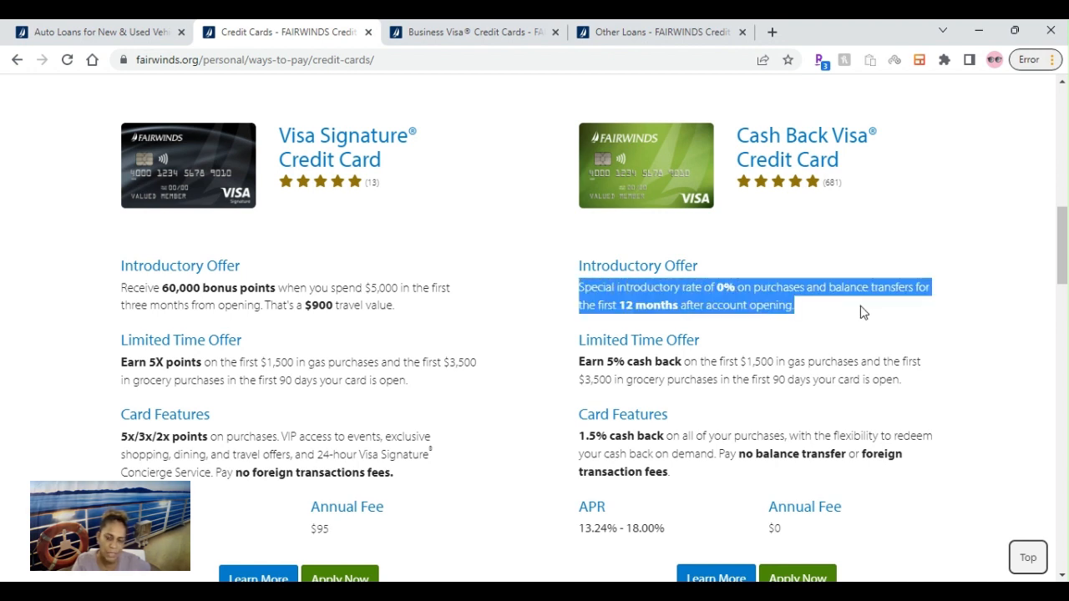
pyautogui.moveTo(998, 348)
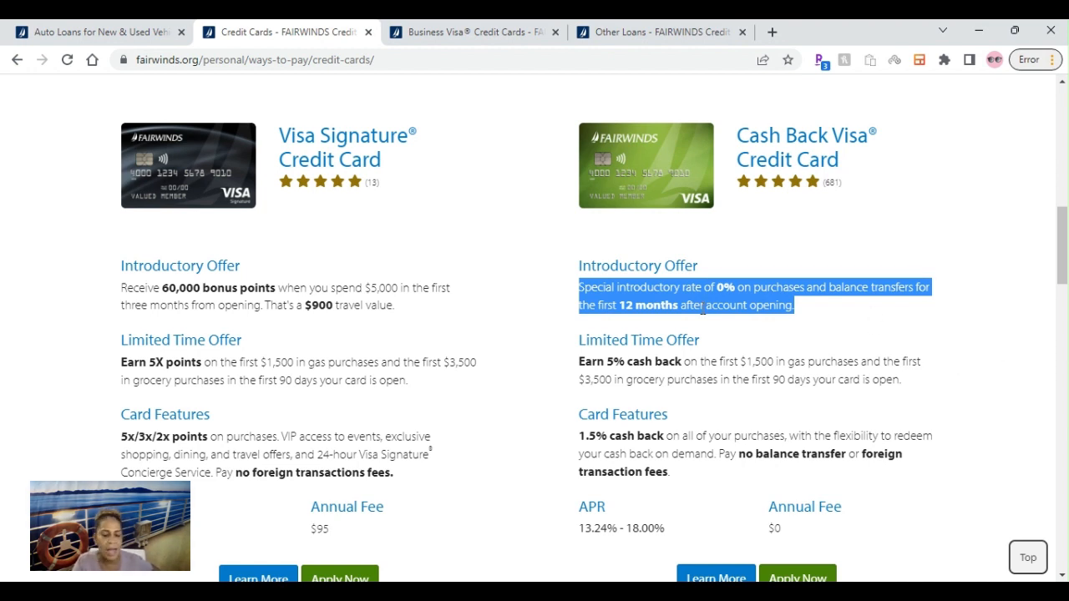
pyautogui.moveTo(934, 342)
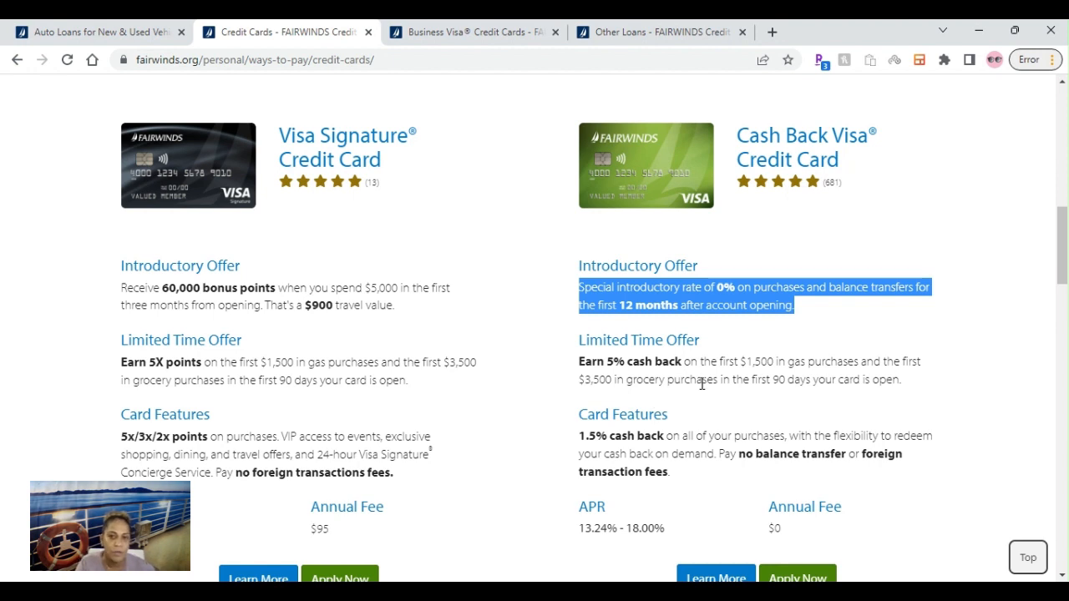
pyautogui.moveTo(930, 385)
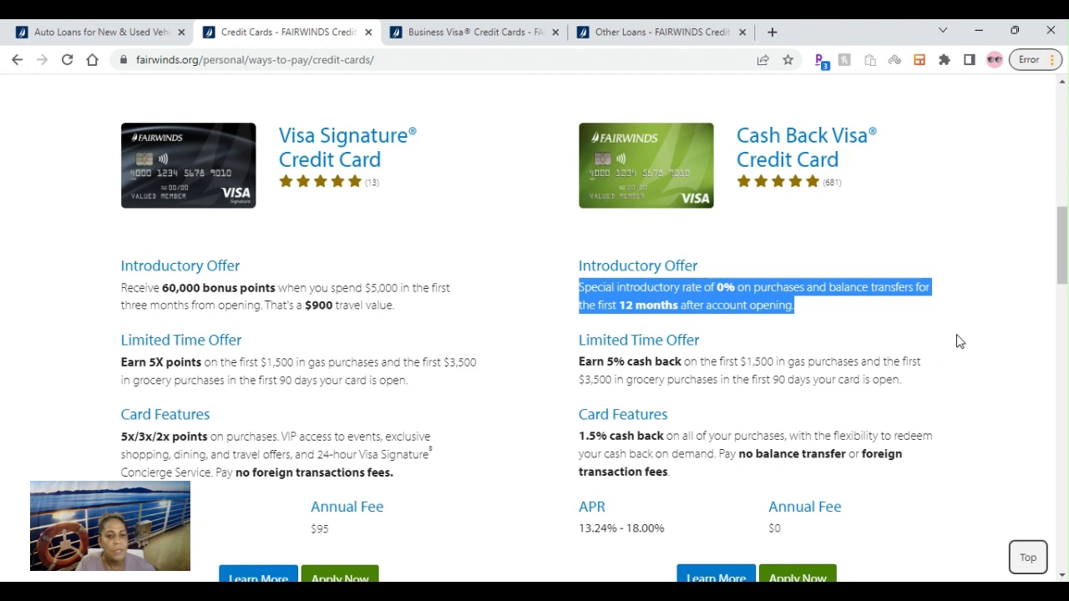
pyautogui.scroll(-3)
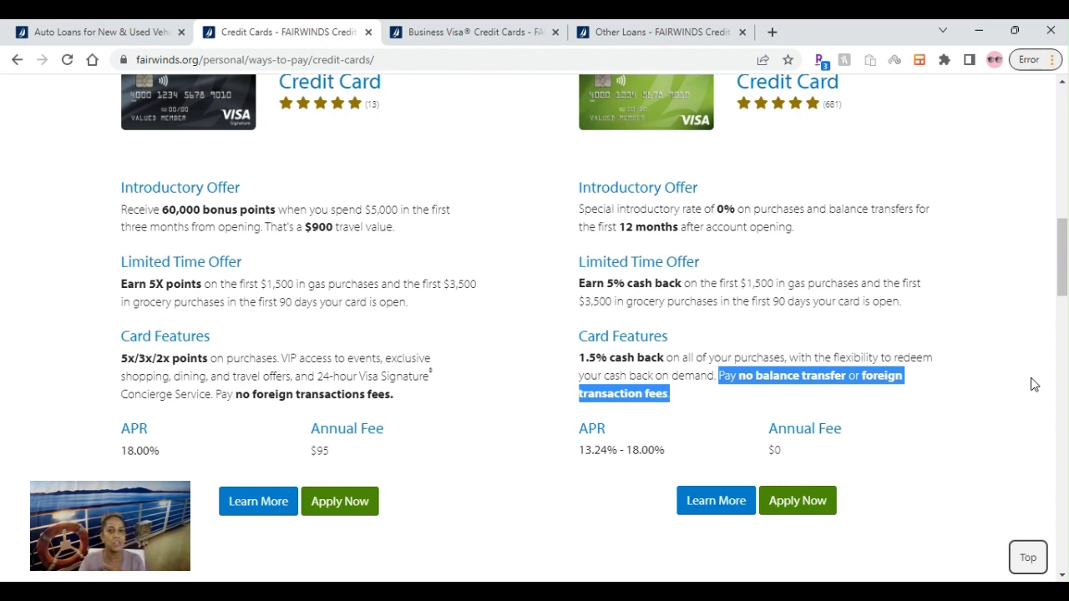
pyautogui.scroll(-3)
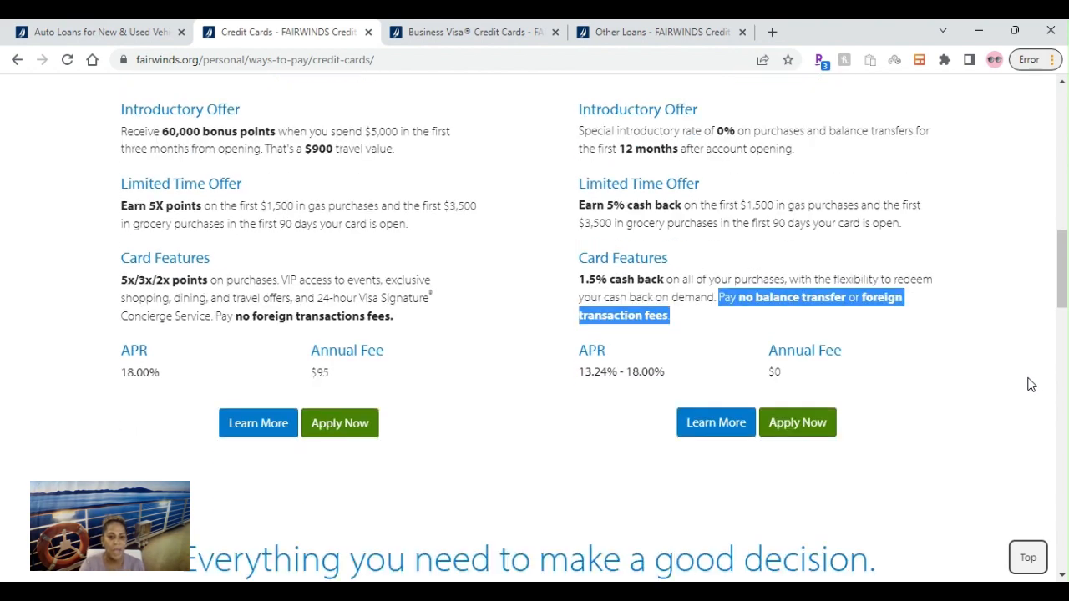
pyautogui.scroll(3)
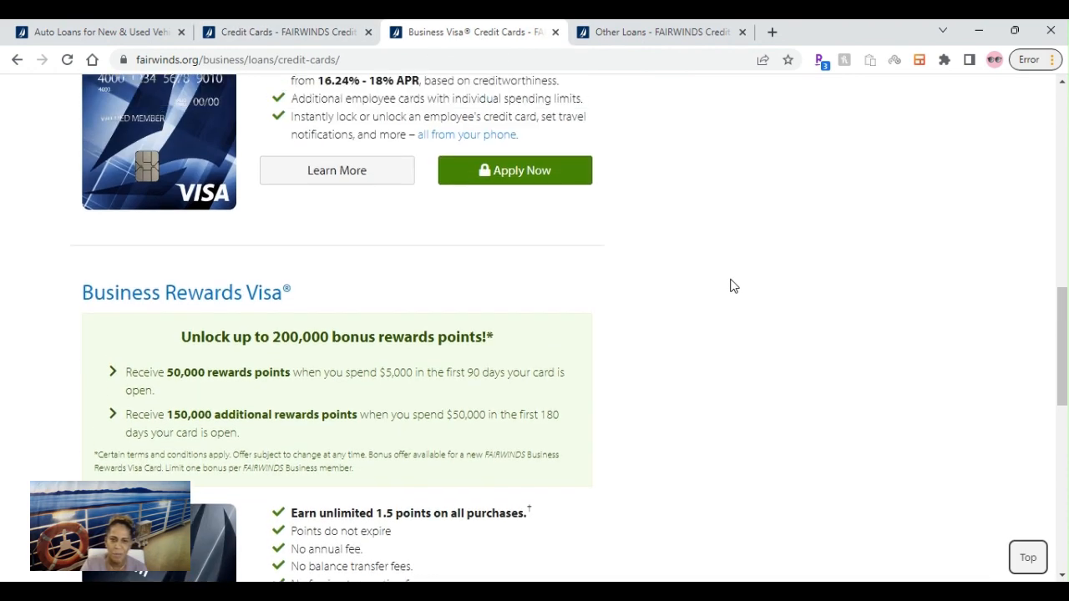
# Scroll to Business Cash Visa and highlight its 0% intro APR and 16.24%–18% rate sentence.
pyautogui.scroll(-3)
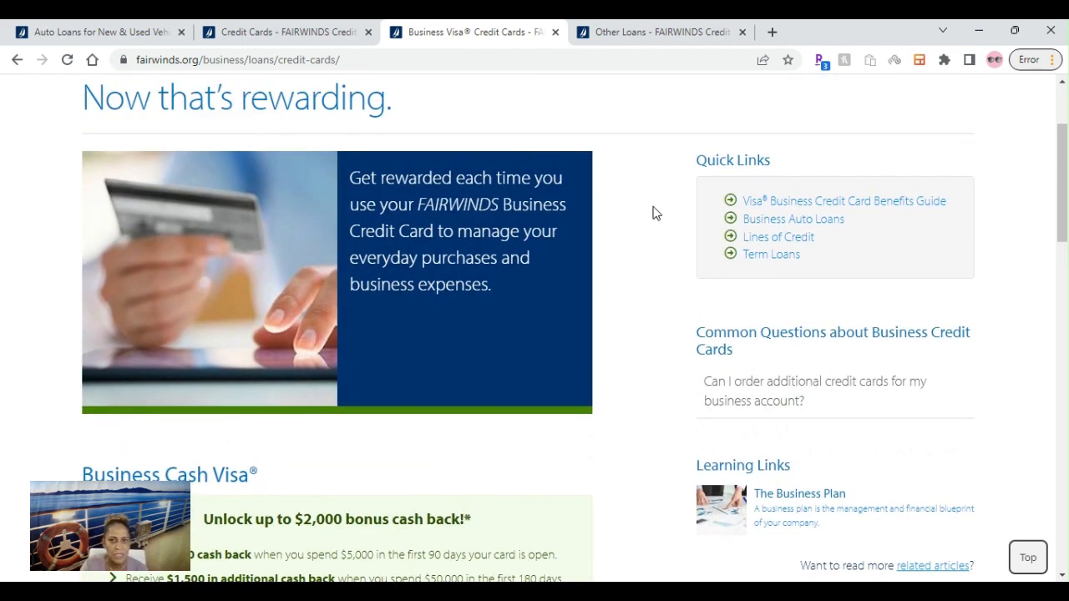
pyautogui.scroll(-3)
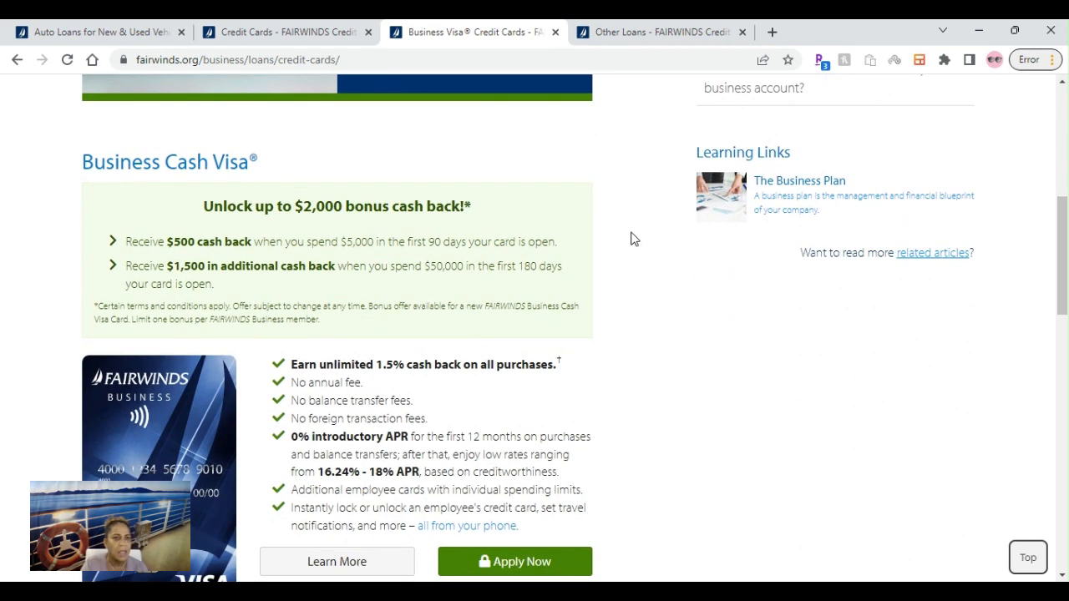
pyautogui.moveTo(655, 256)
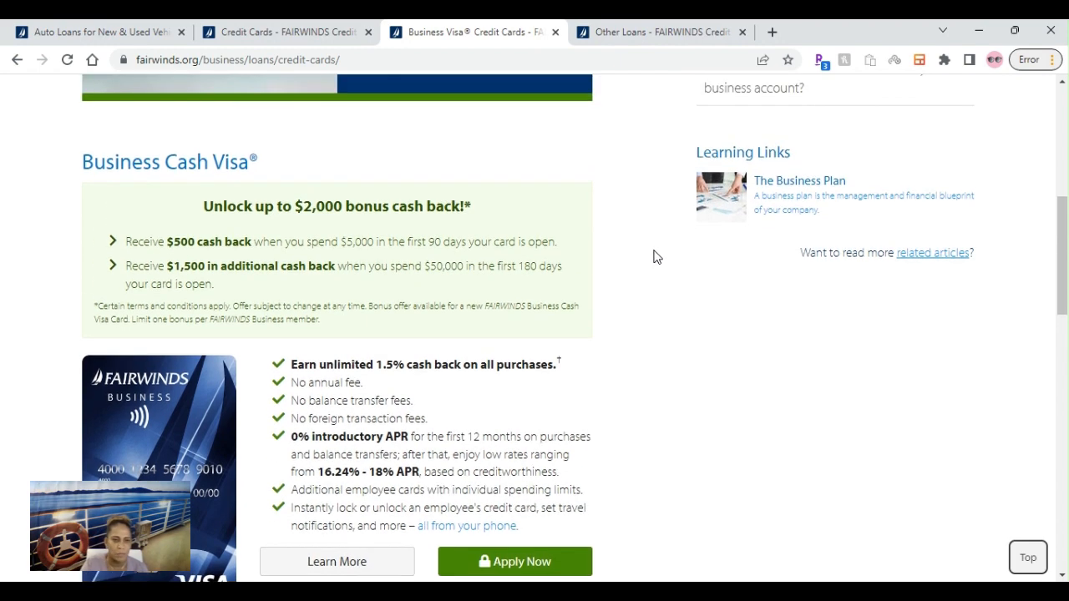
pyautogui.moveTo(762, 339)
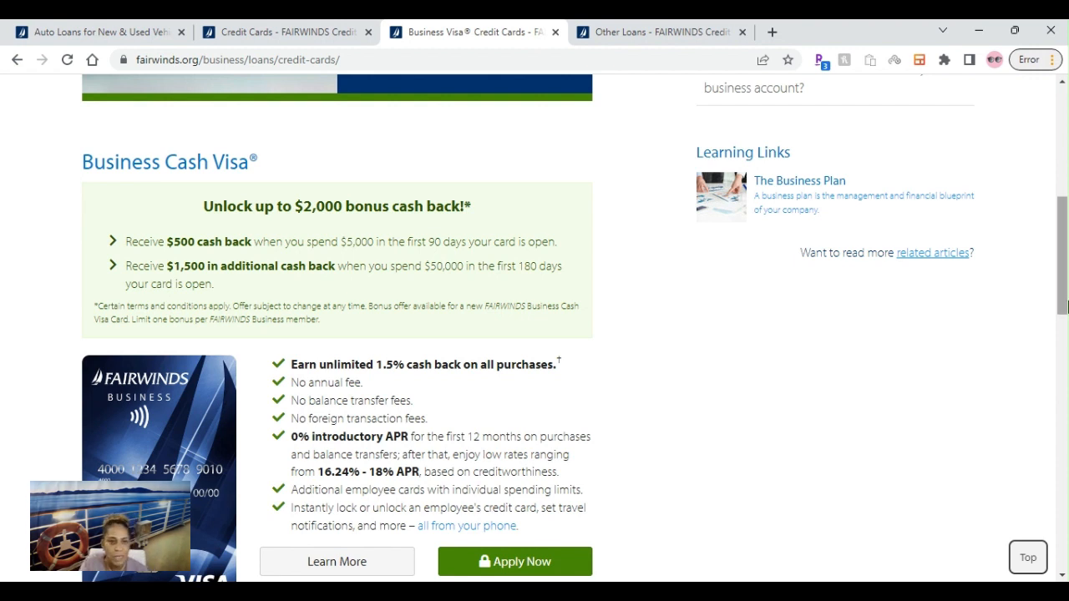
pyautogui.moveTo(510, 370)
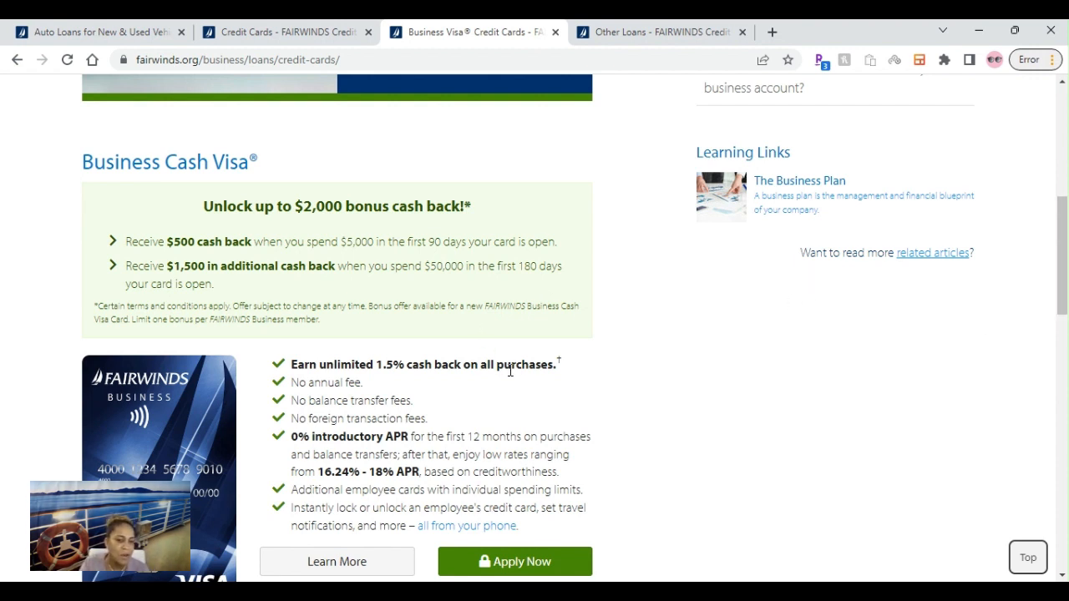
pyautogui.scroll(-3)
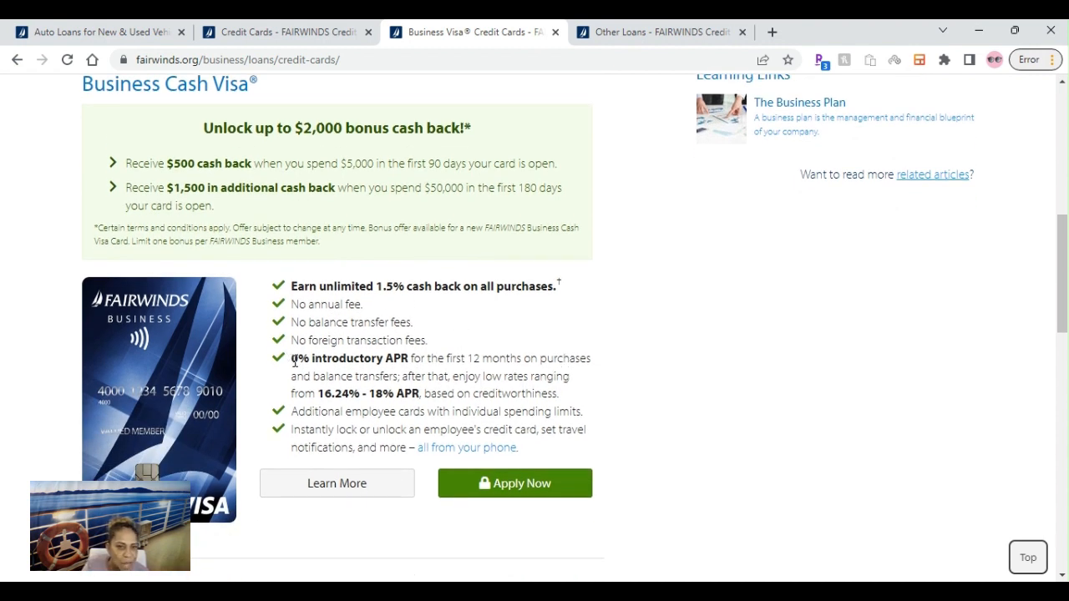
pyautogui.moveTo(290, 359); pyautogui.dragTo(582, 359)
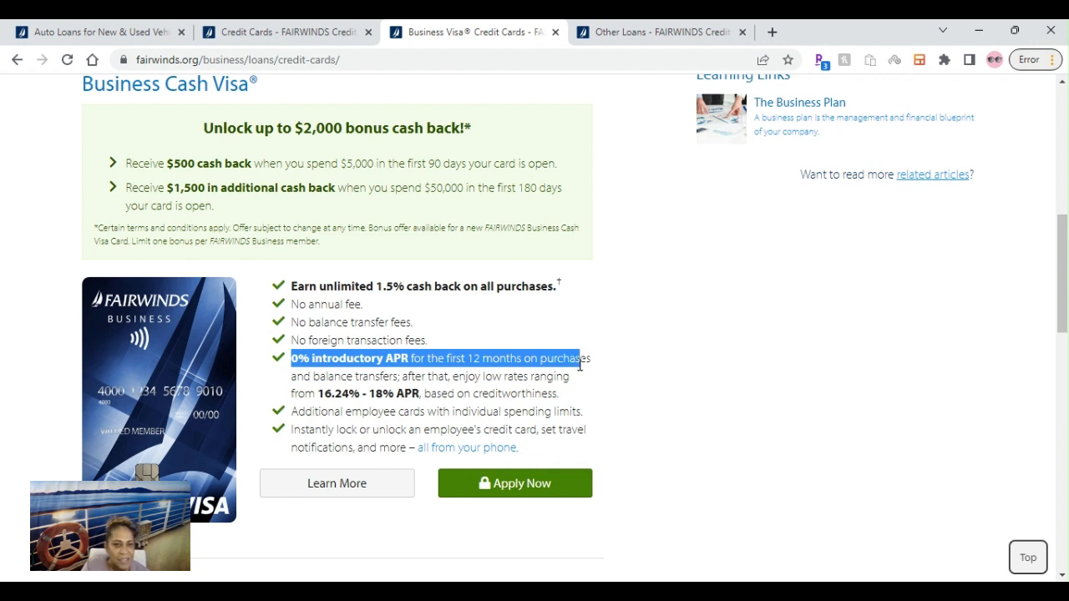
pyautogui.moveTo(584, 357); pyautogui.dragTo(562, 394)
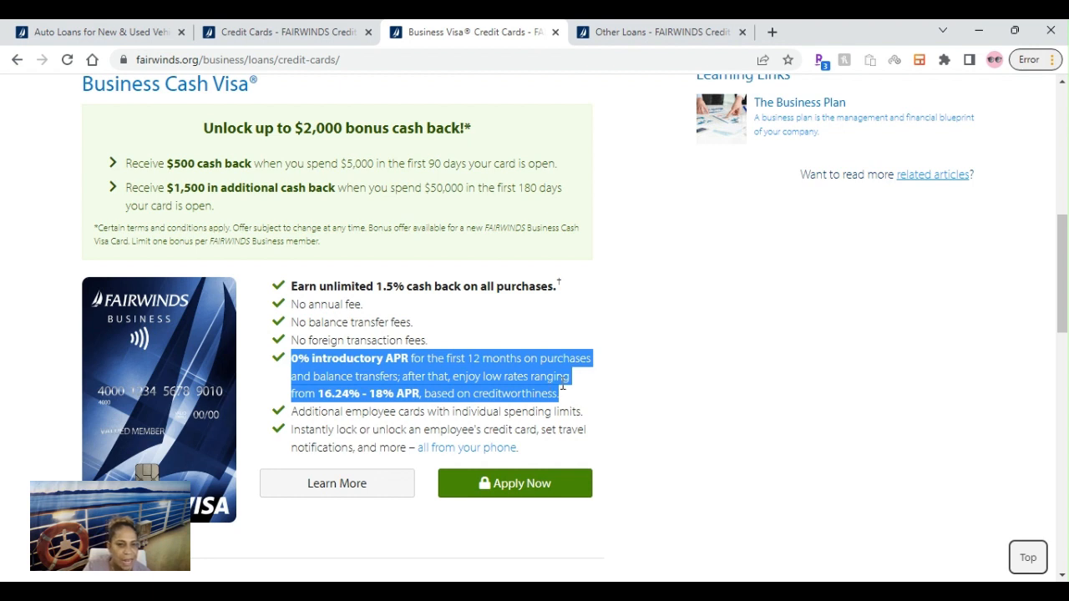
pyautogui.moveTo(400, 311)
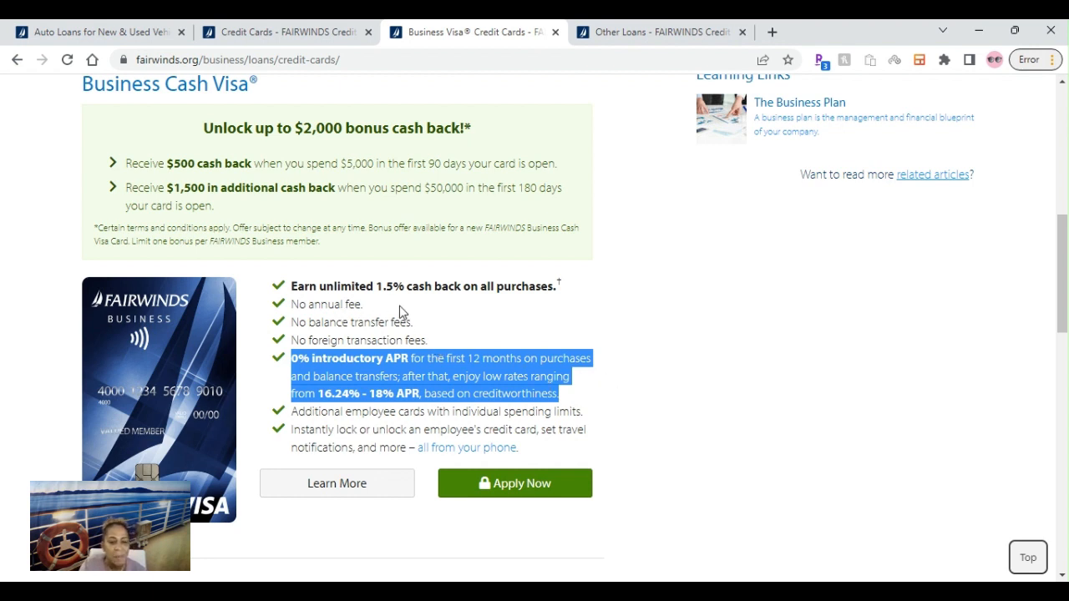
pyautogui.moveTo(346, 322)
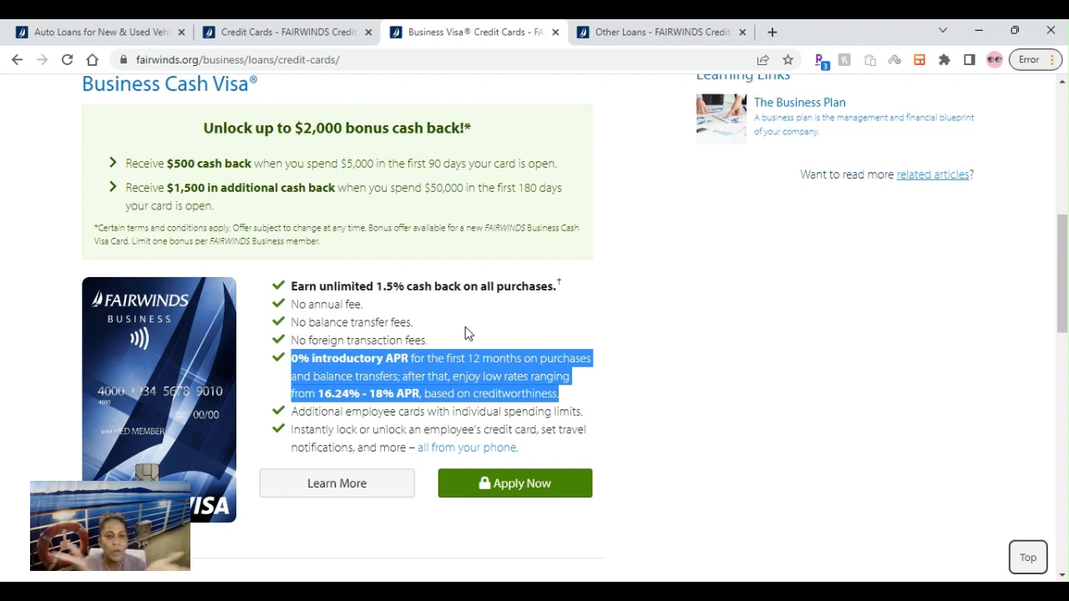
# Scroll to the Business Rewards Visa offer: 1.5 points per purchase, no annual fee, 16.24%–18% APR.
pyautogui.scroll(-3)
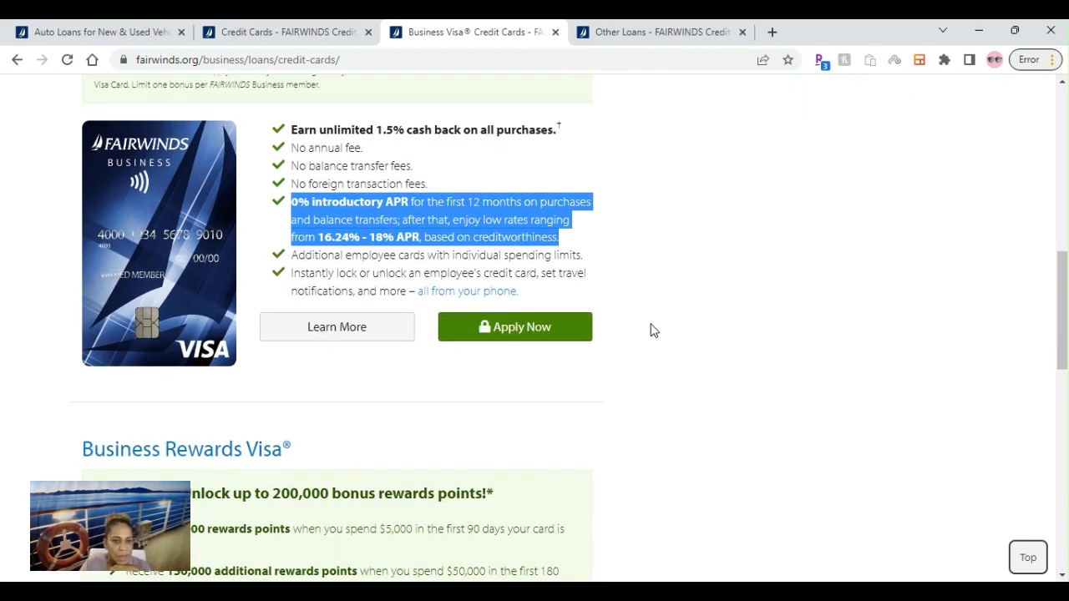
pyautogui.scroll(-3)
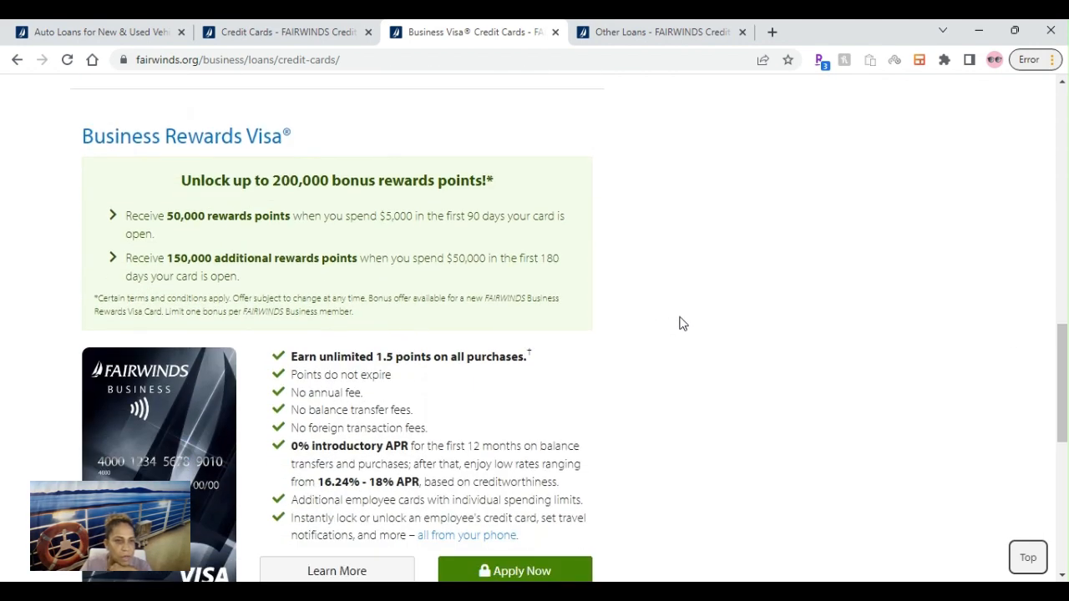
pyautogui.moveTo(776, 323)
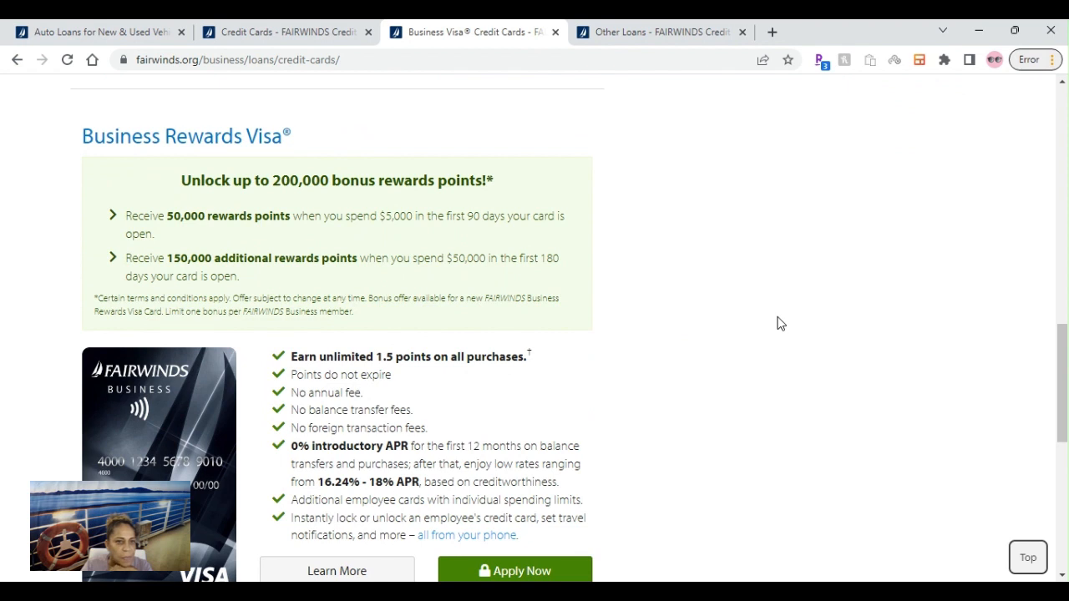
pyautogui.scroll(-3)
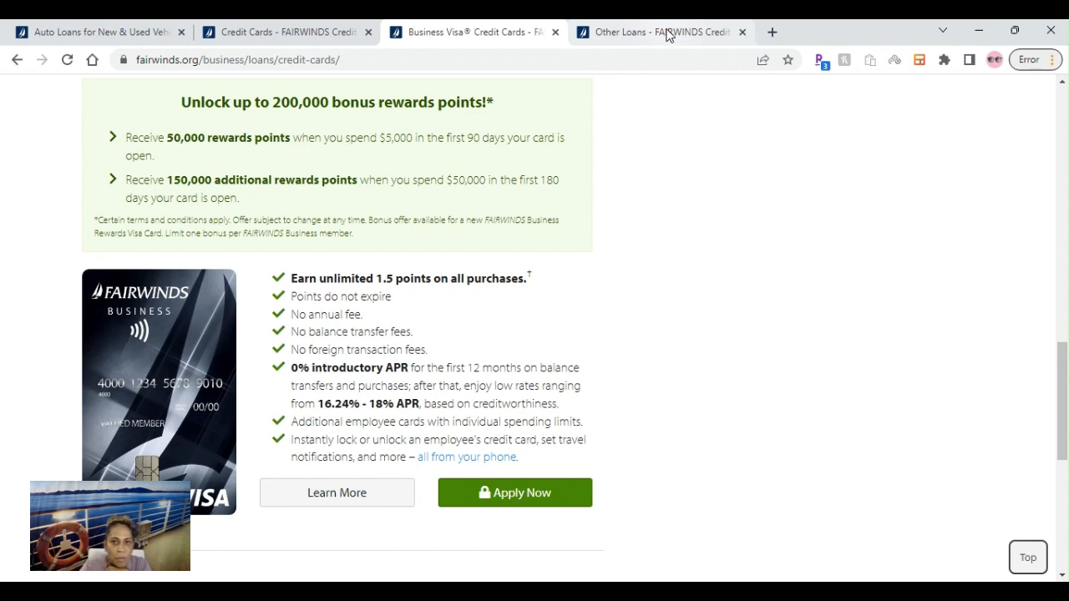
# From the Other Loans page, go to the G.O.O.D. Loan debt-consolidation details page.
pyautogui.click(659, 32)
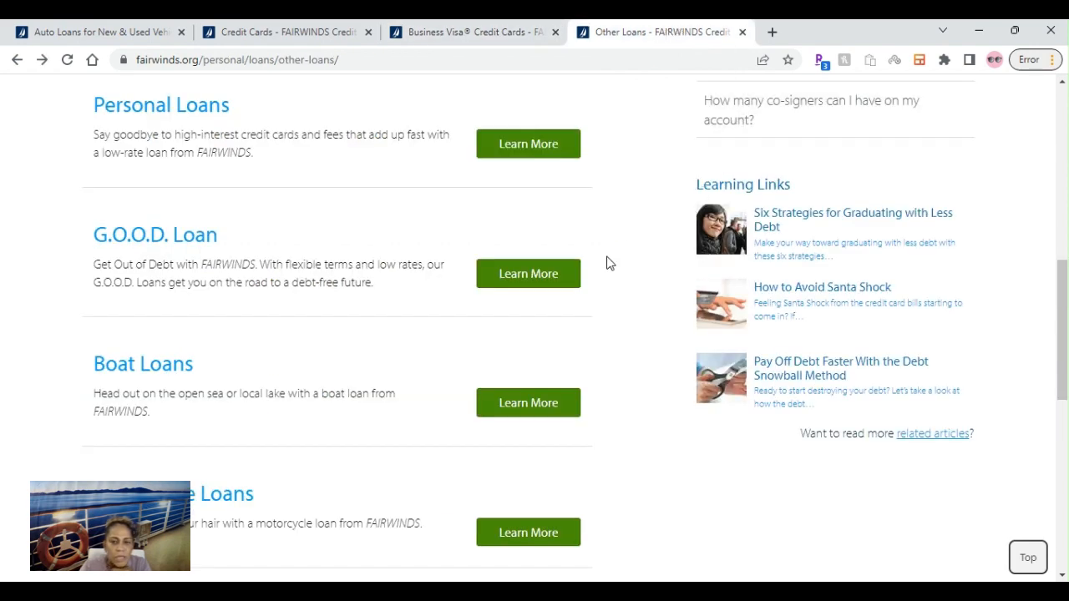
pyautogui.moveTo(627, 235)
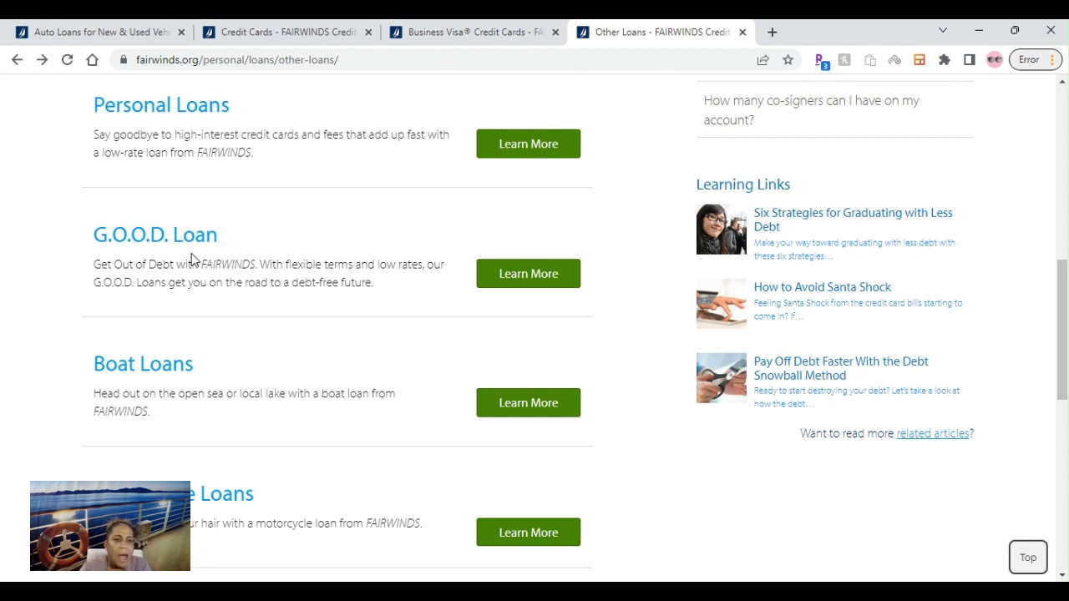
pyautogui.moveTo(164, 252)
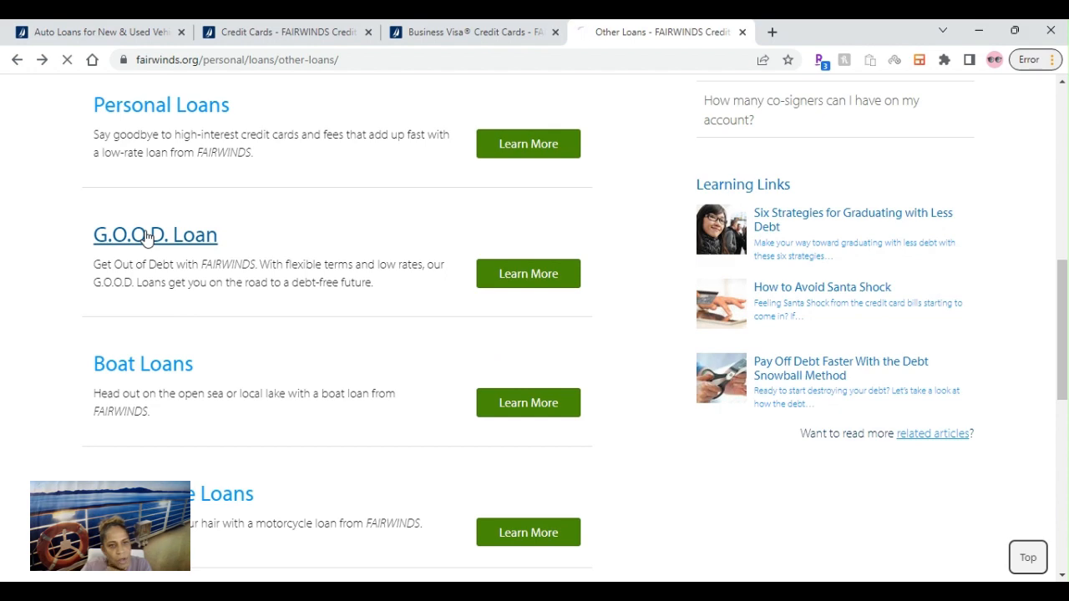
pyautogui.click(154, 234)
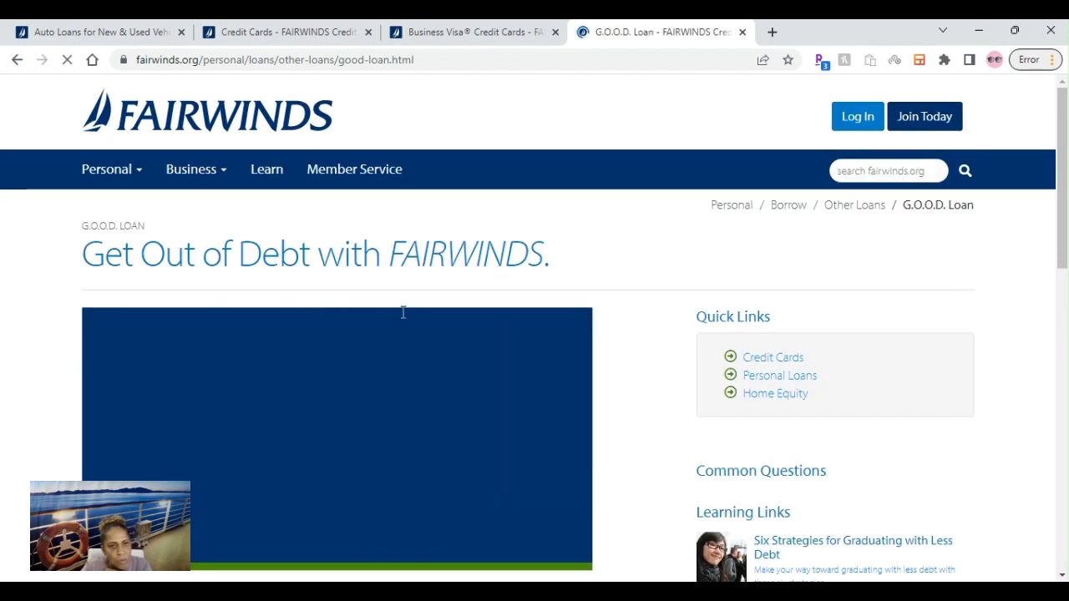
pyautogui.scroll(-3)
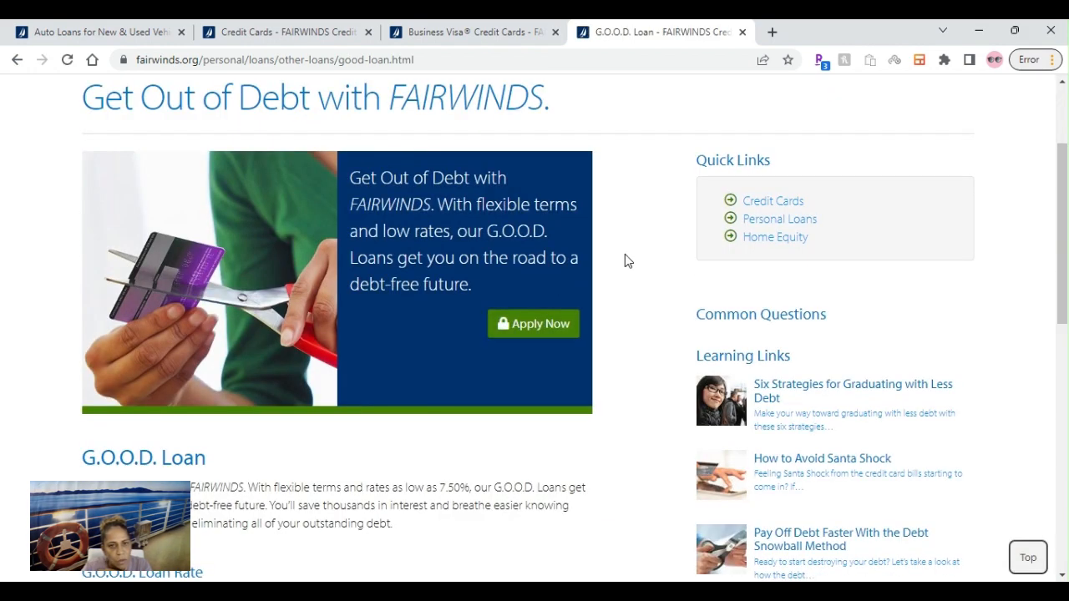
pyautogui.moveTo(653, 246)
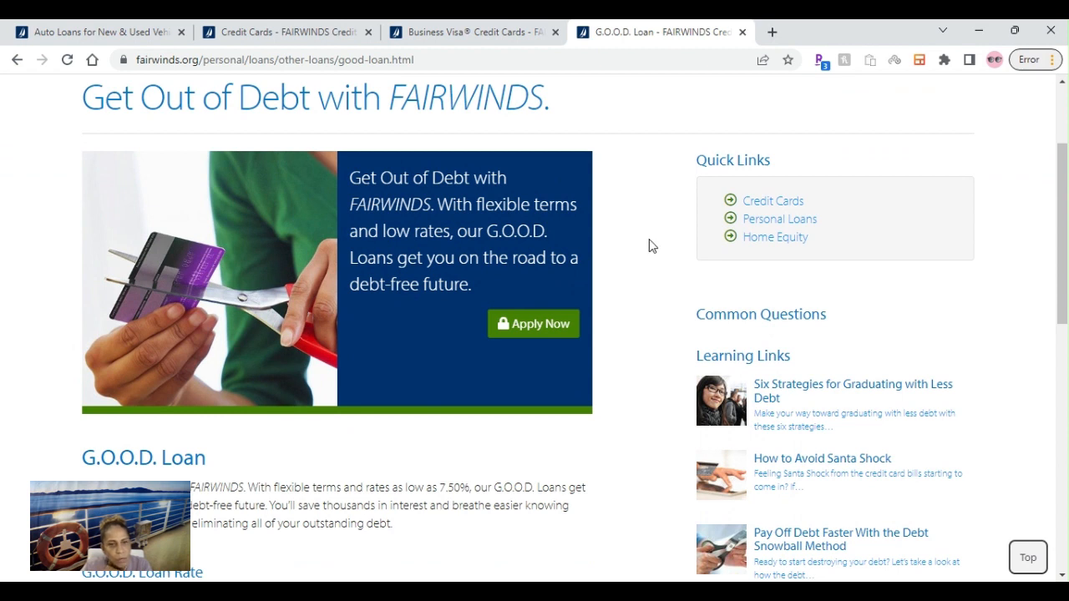
pyautogui.moveTo(630, 269)
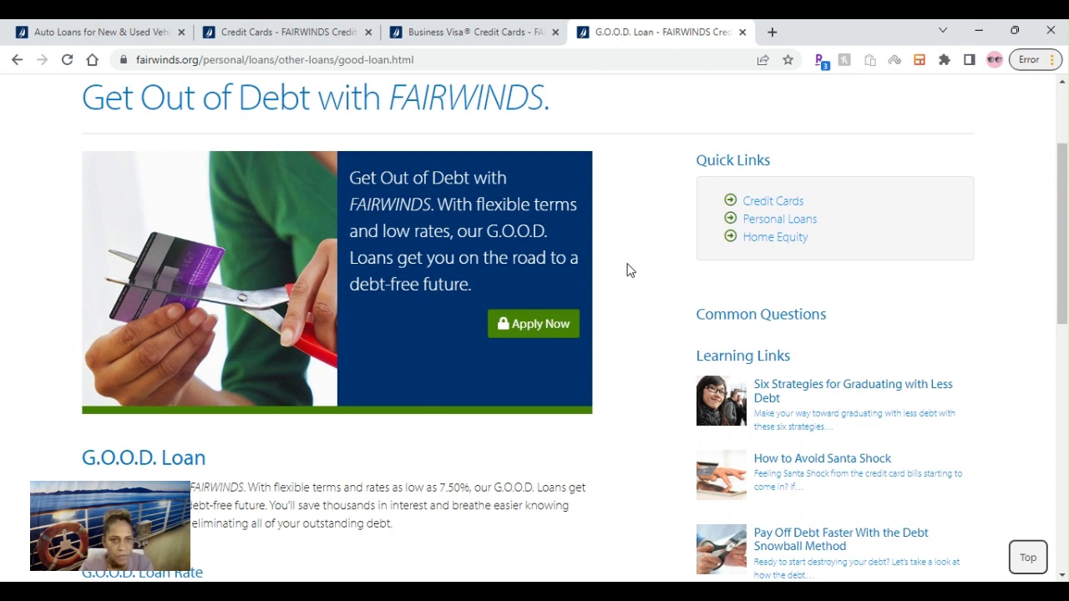
pyautogui.moveTo(647, 257)
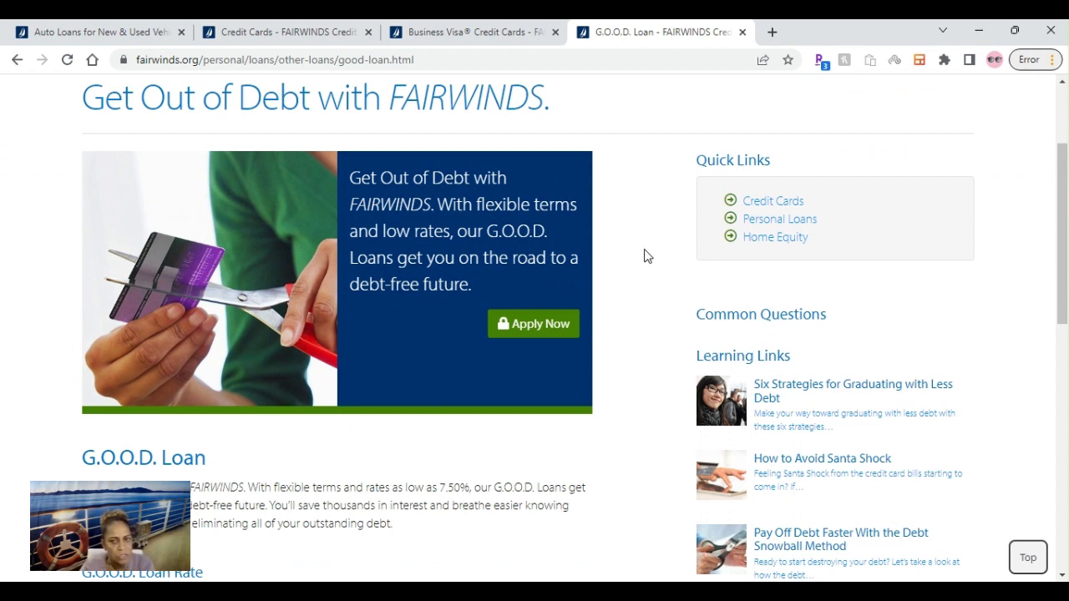
pyautogui.moveTo(654, 257)
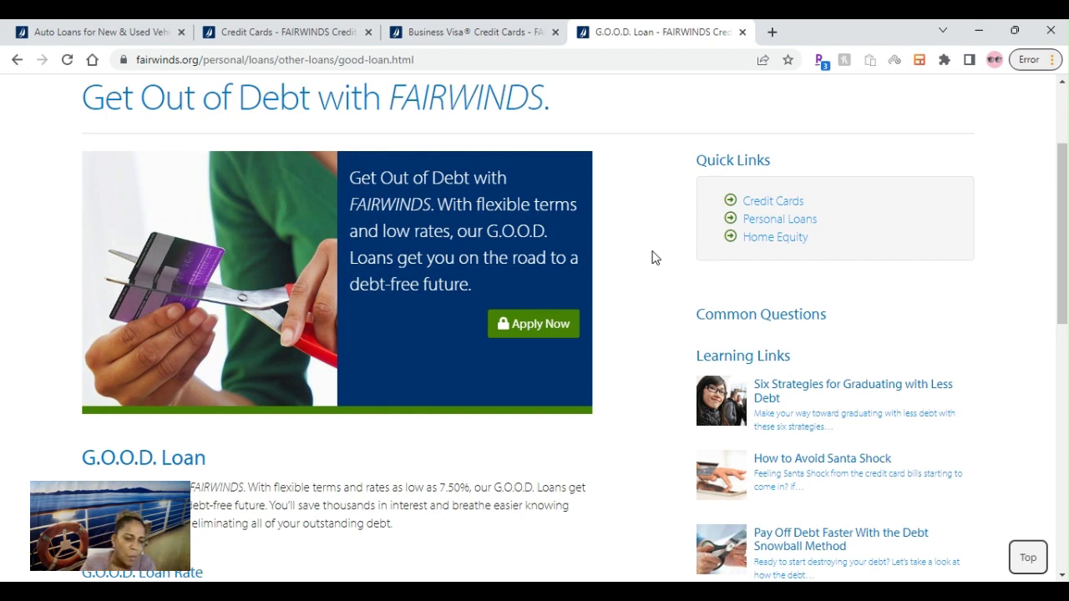
# Scroll down the G.O.O.D. Loan page and highlight its 7.50% starting APR.
pyautogui.scroll(-3)
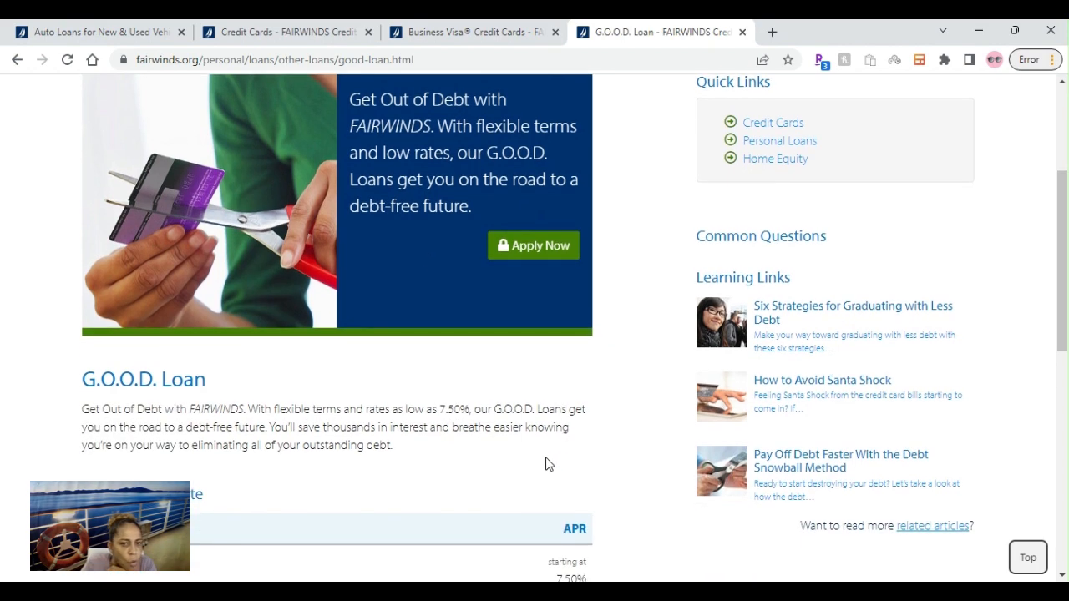
pyautogui.scroll(-3)
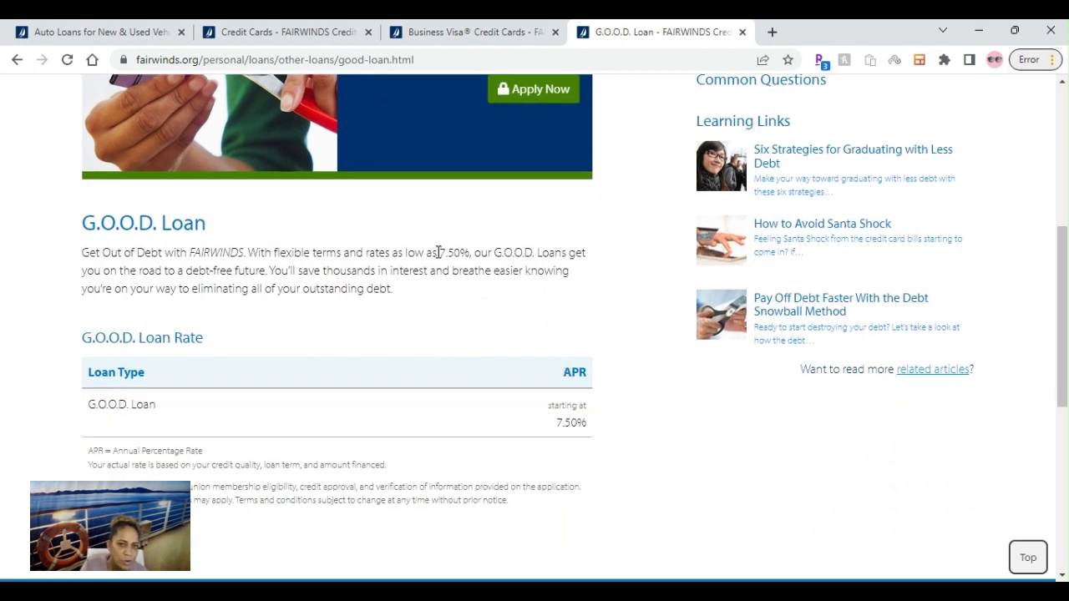
pyautogui.moveTo(439, 252); pyautogui.dragTo(538, 252)
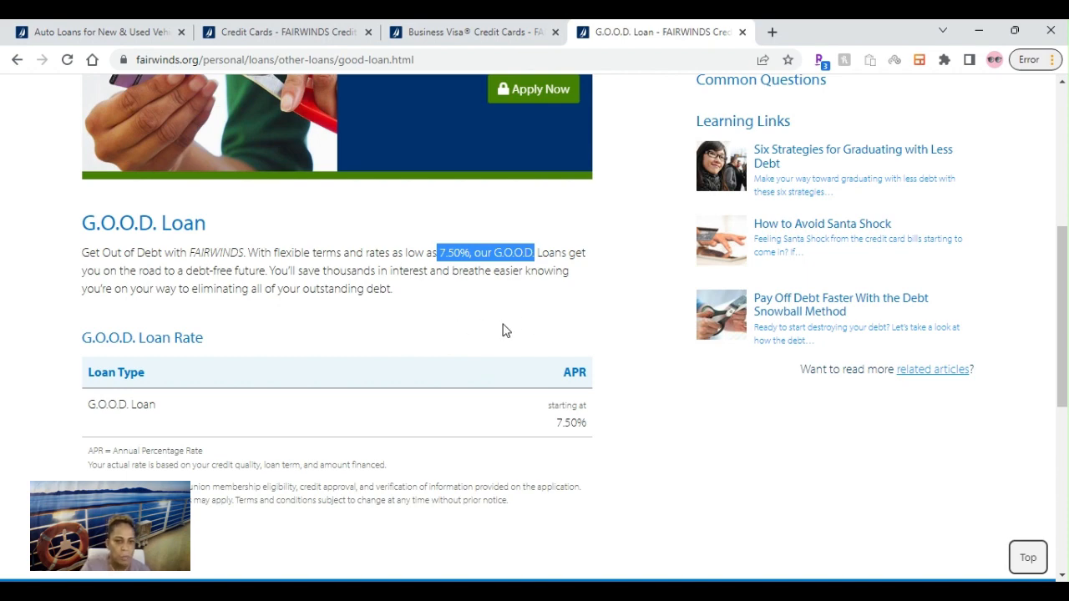
pyautogui.scroll(3)
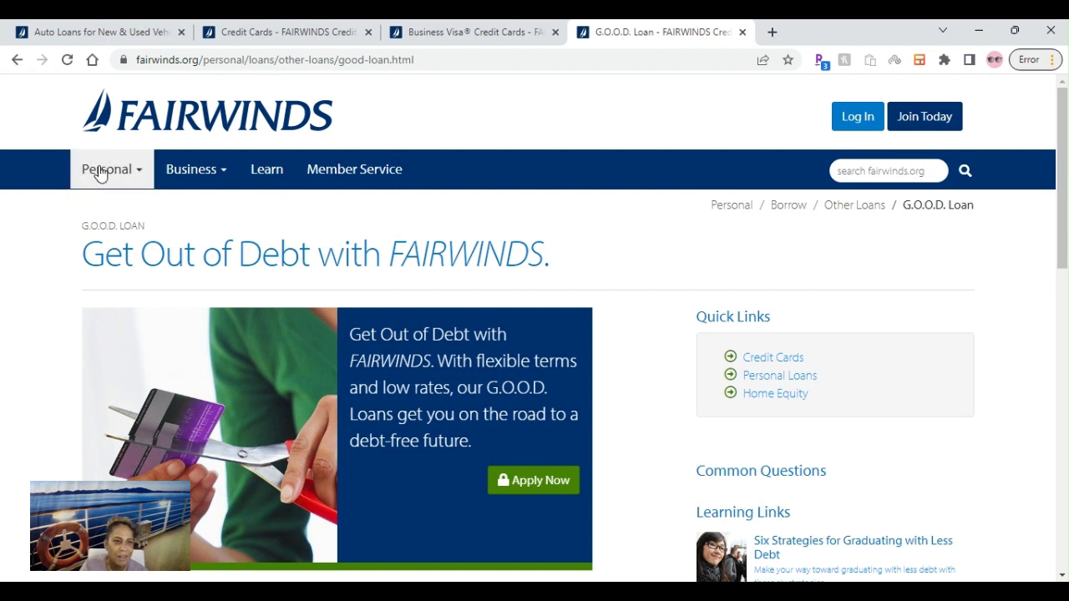
# Expand the Personal mega menu listing Bank, Borrow, Pay and Insure options.
pyautogui.click(107, 168)
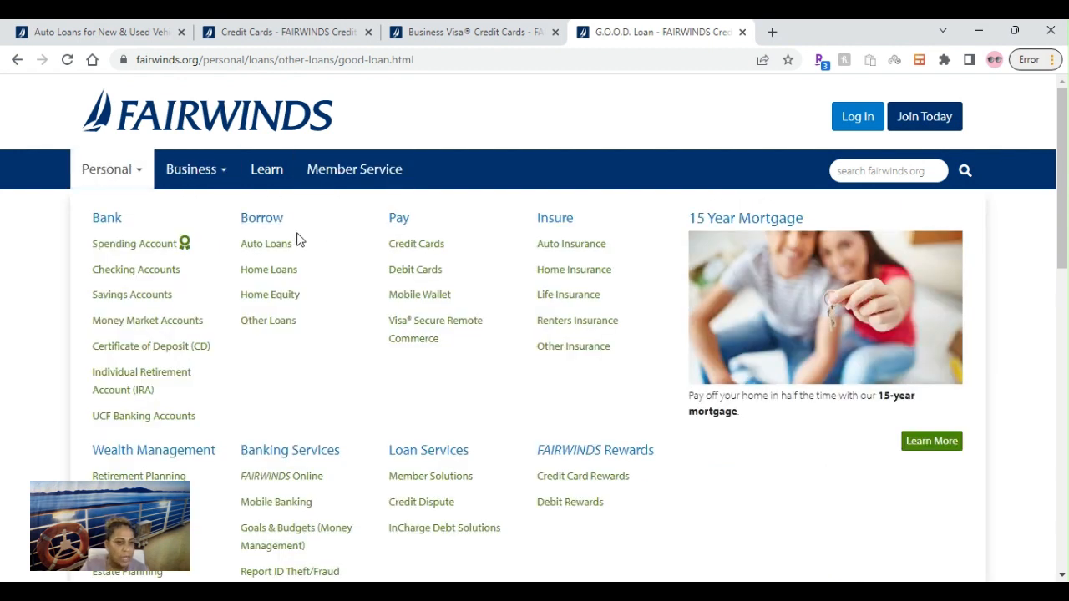
pyautogui.moveTo(328, 282)
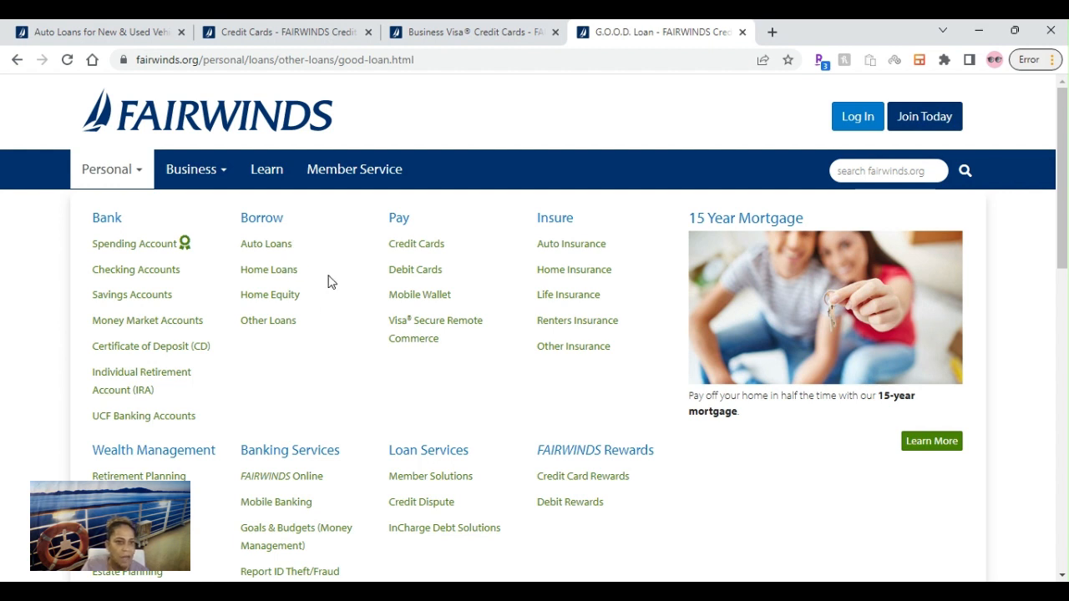
pyautogui.moveTo(351, 335)
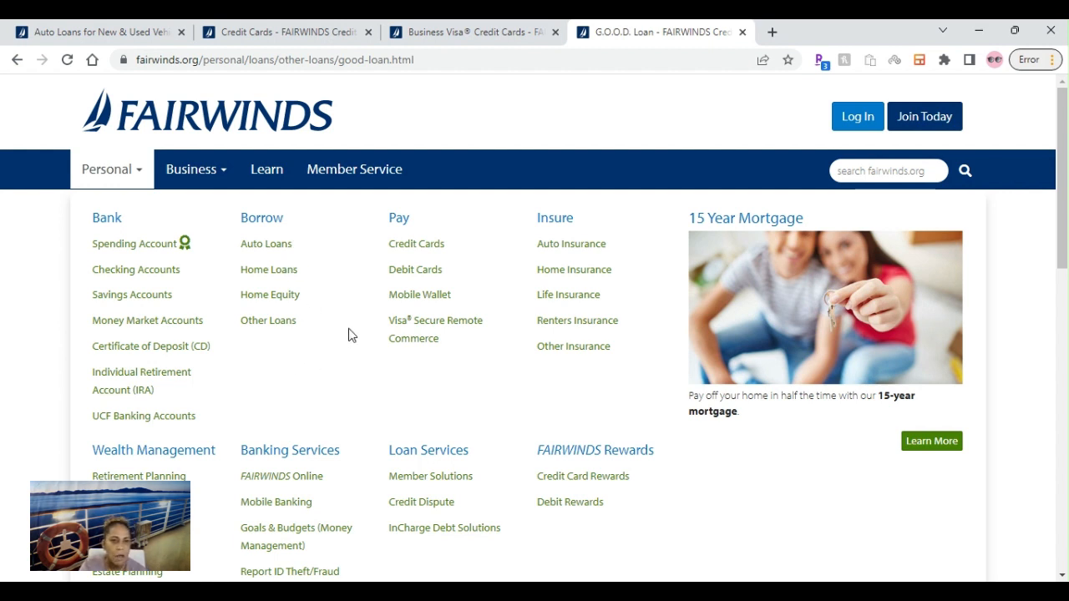
pyautogui.moveTo(411, 358)
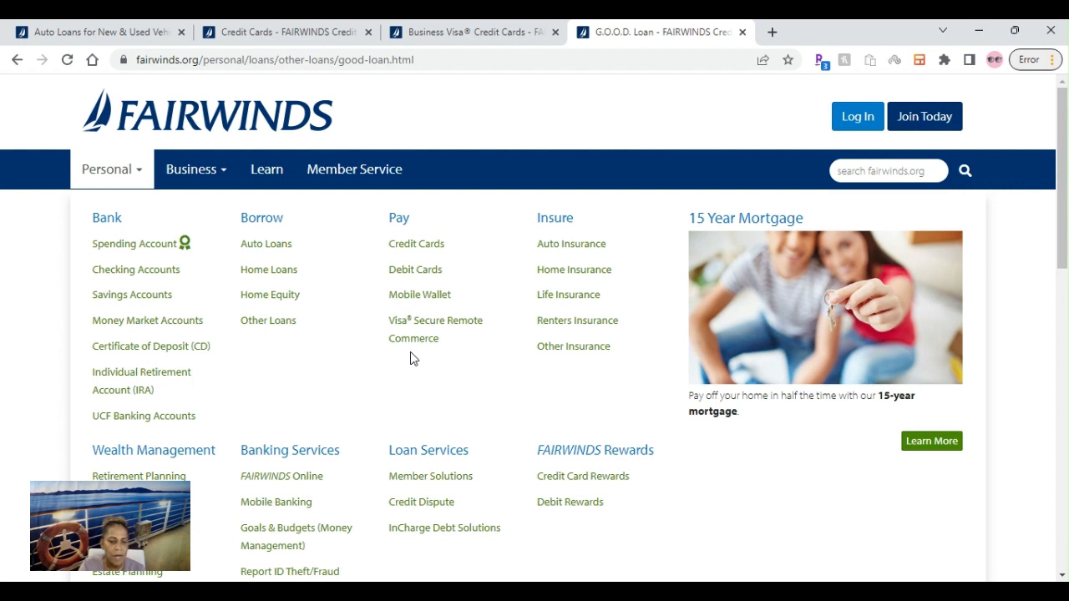
pyautogui.moveTo(507, 391)
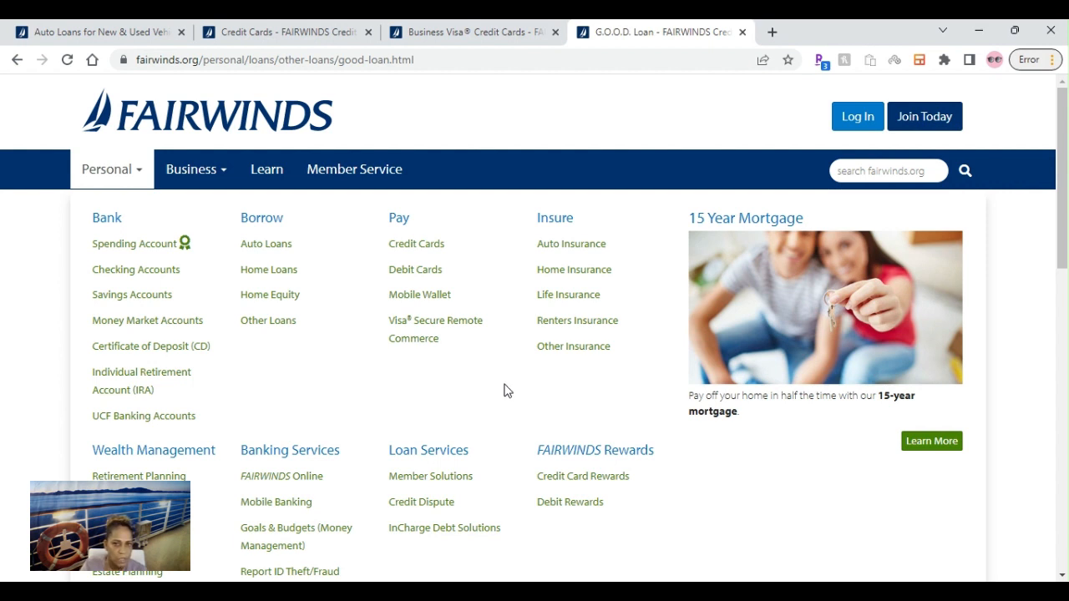
pyautogui.moveTo(387, 405)
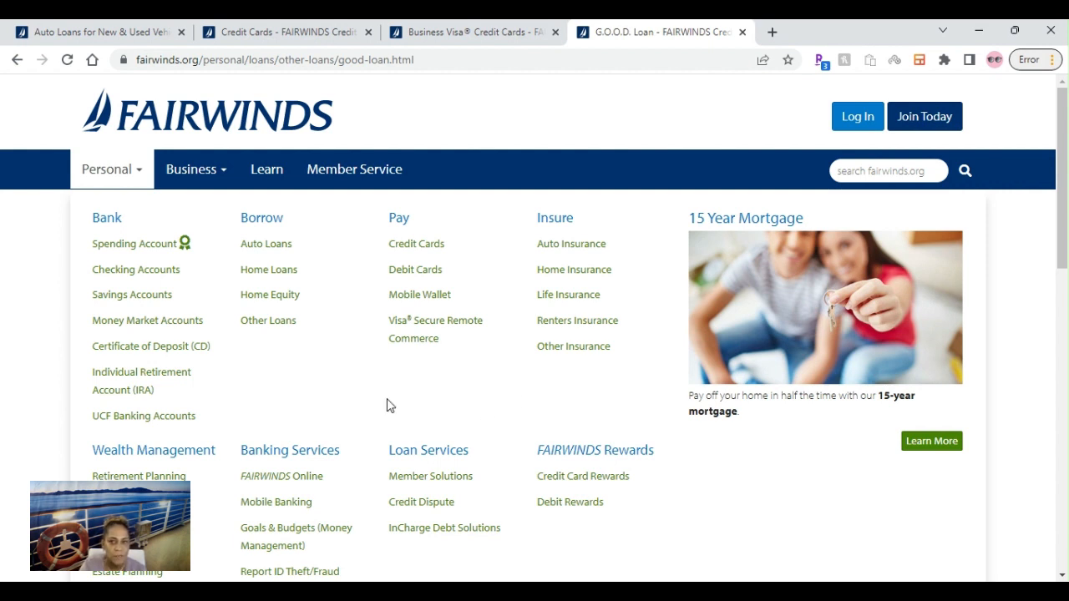
pyautogui.moveTo(534, 374)
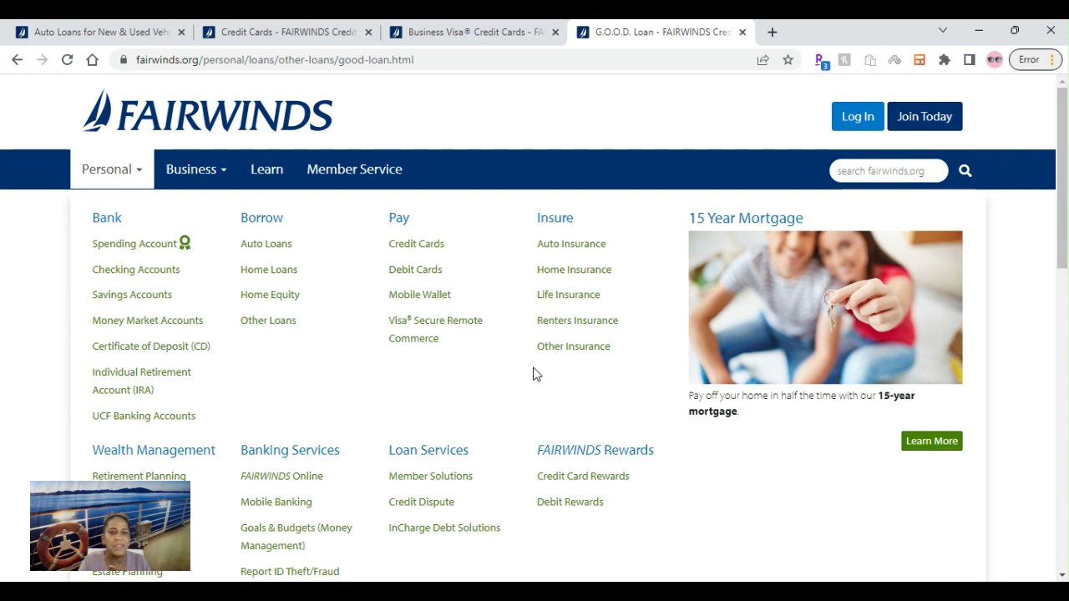
pyautogui.moveTo(643, 538)
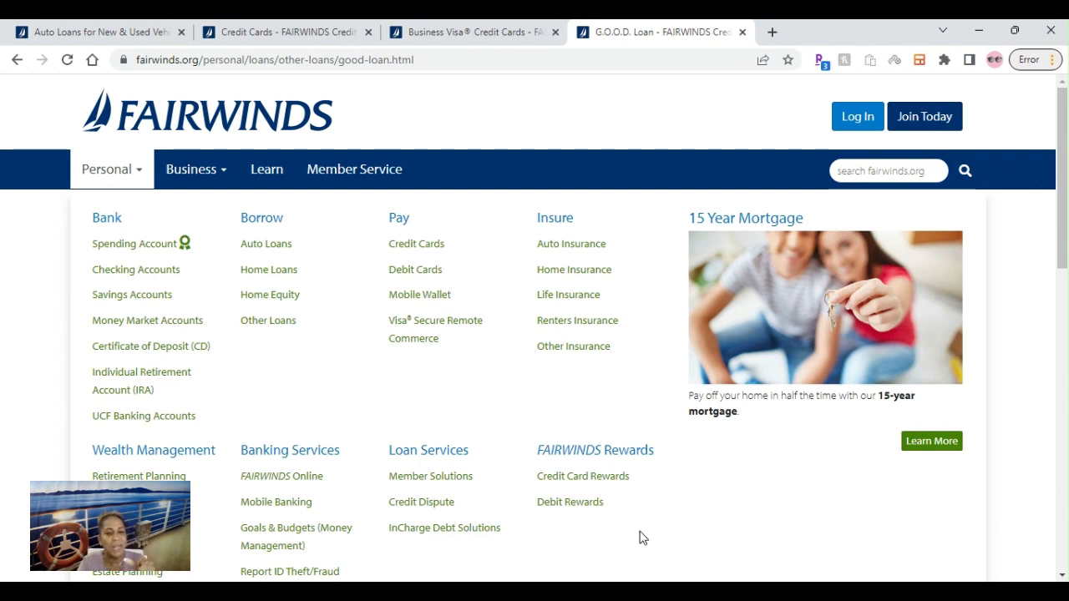